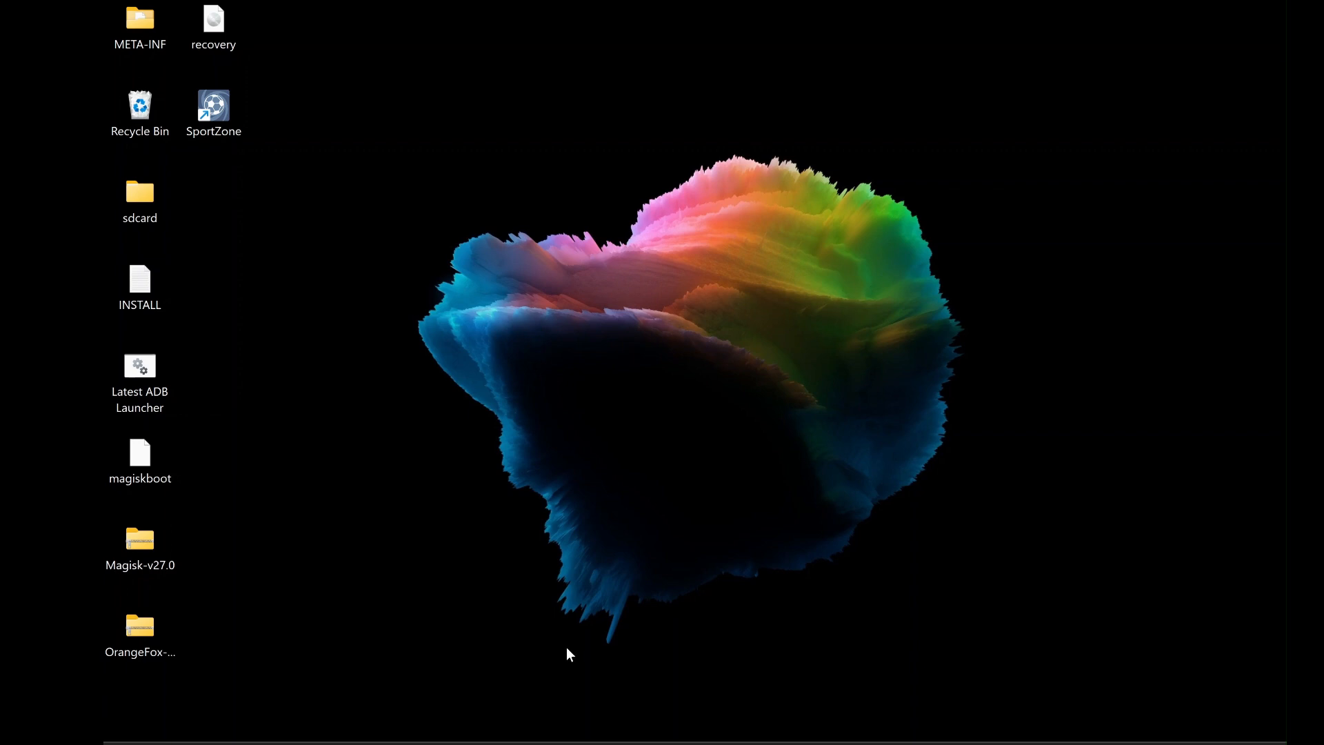
mouse_move(565, 646)
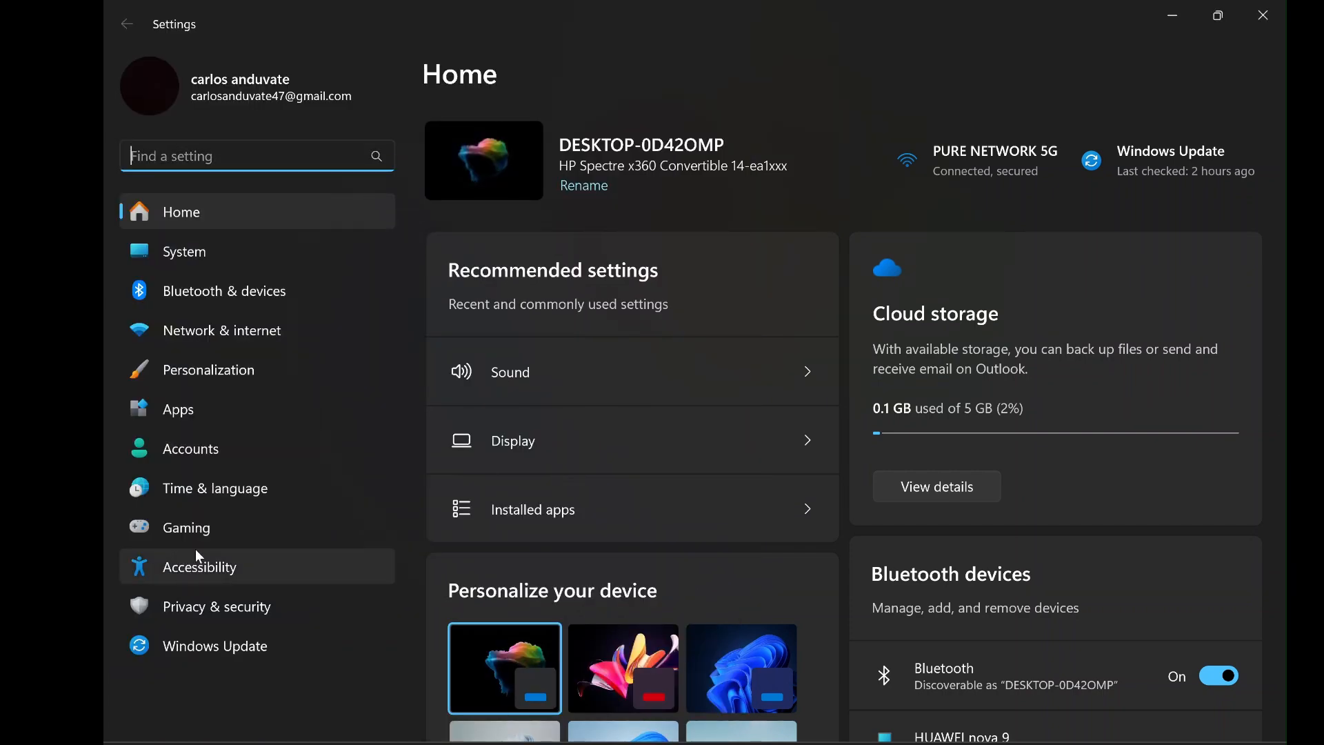
mouse_move(244, 448)
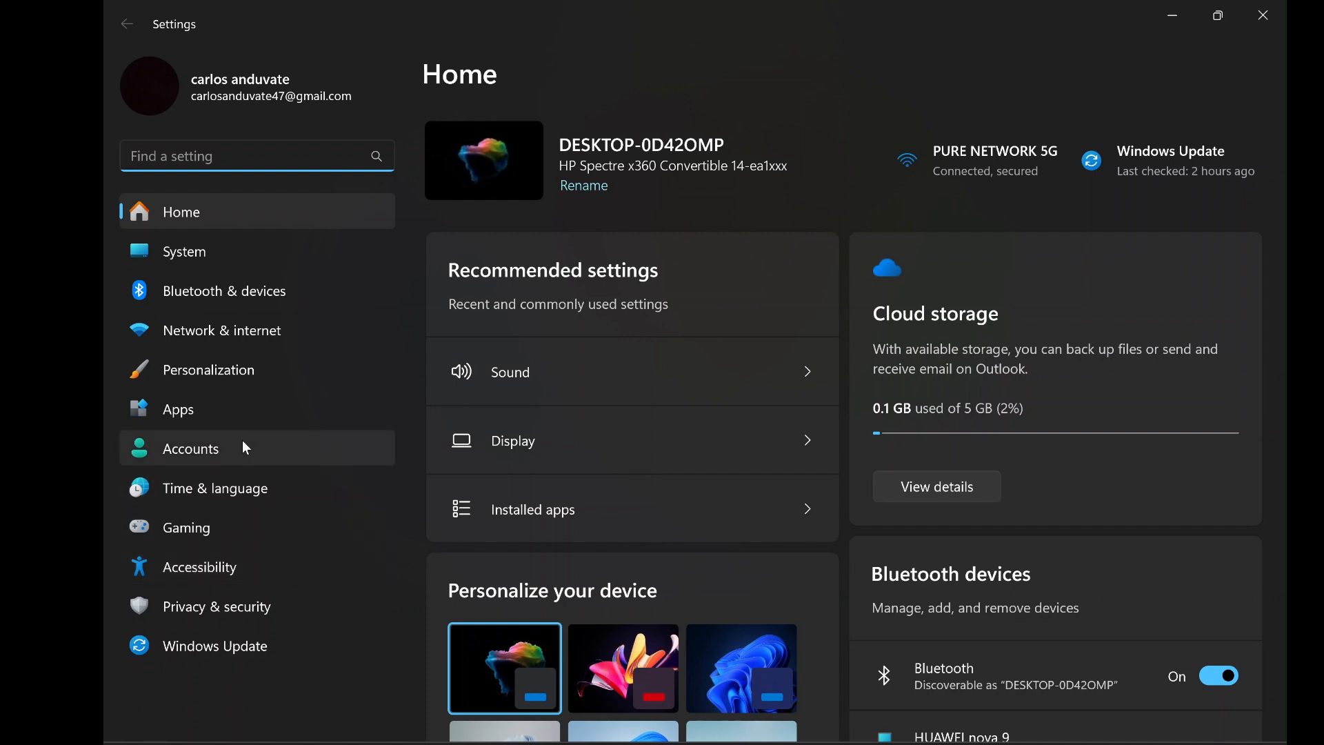
- Go to the System page and scroll toward its Optional features entry
left_click(184, 251)
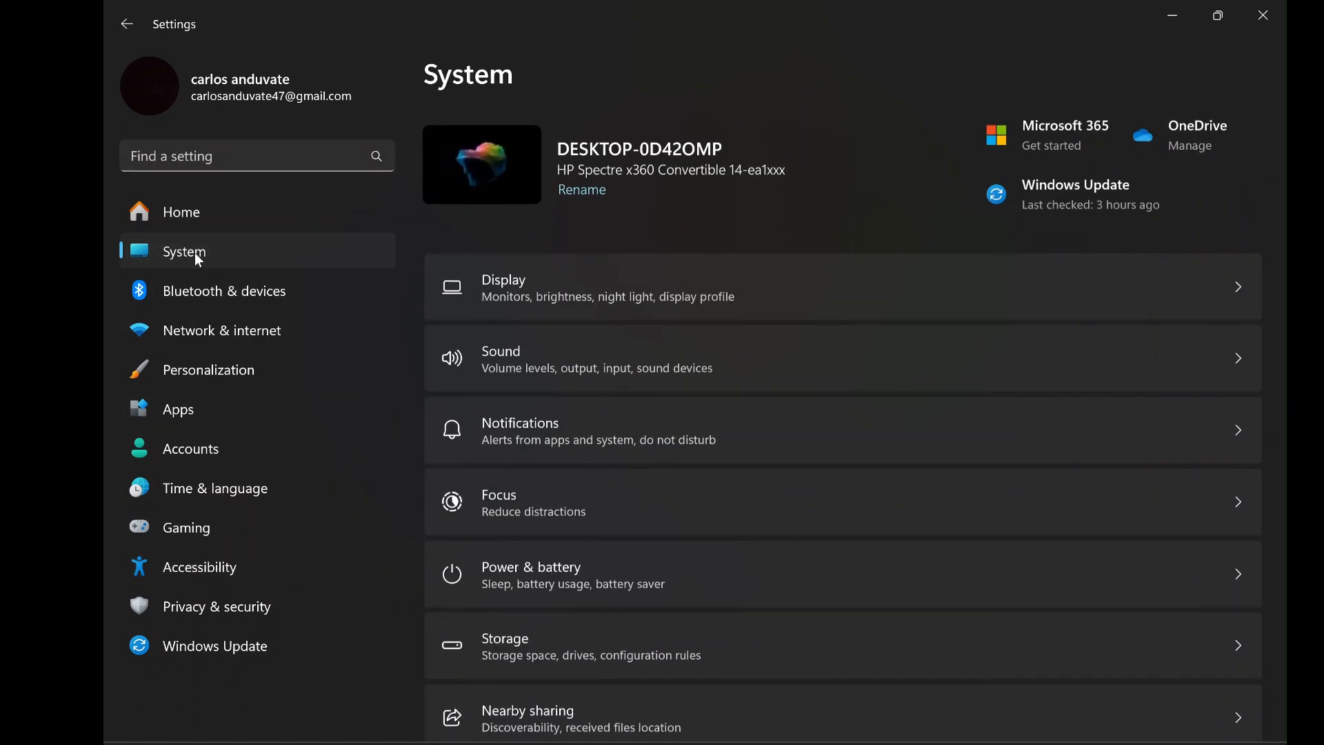
mouse_move(242, 259)
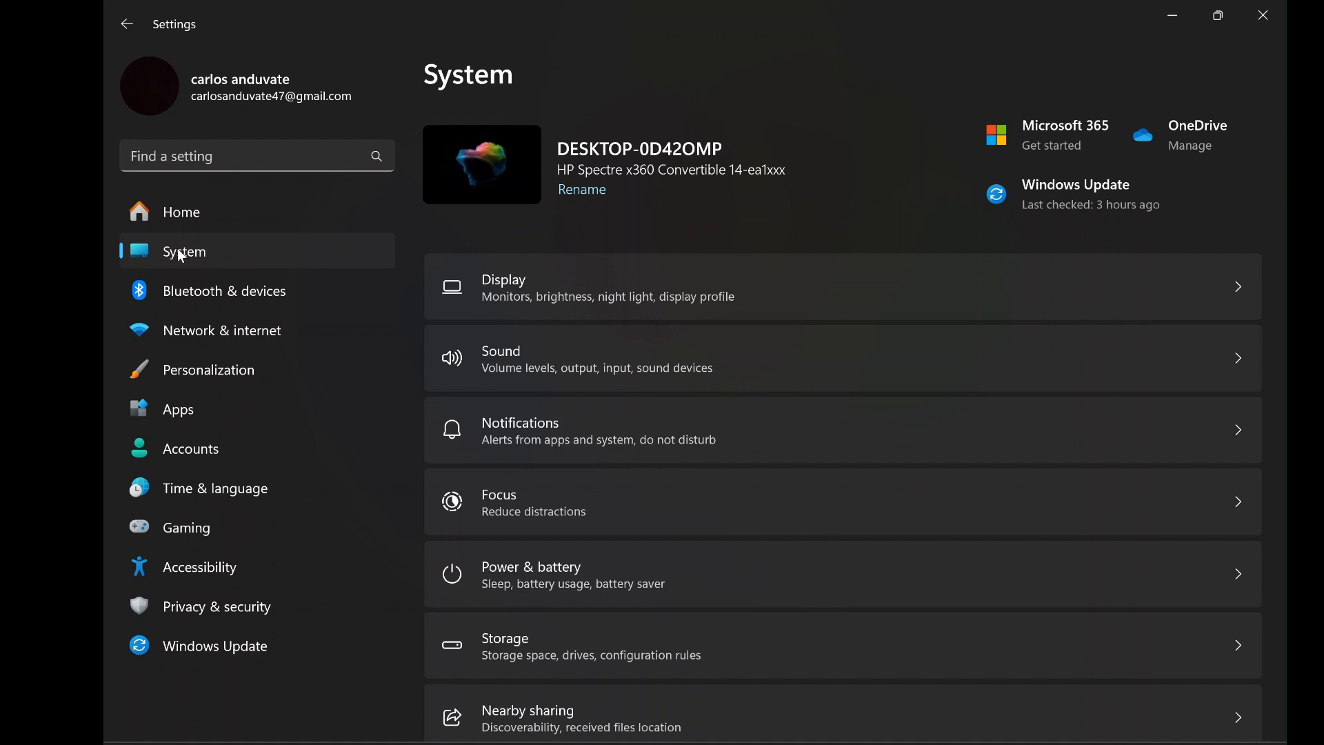
mouse_move(239, 256)
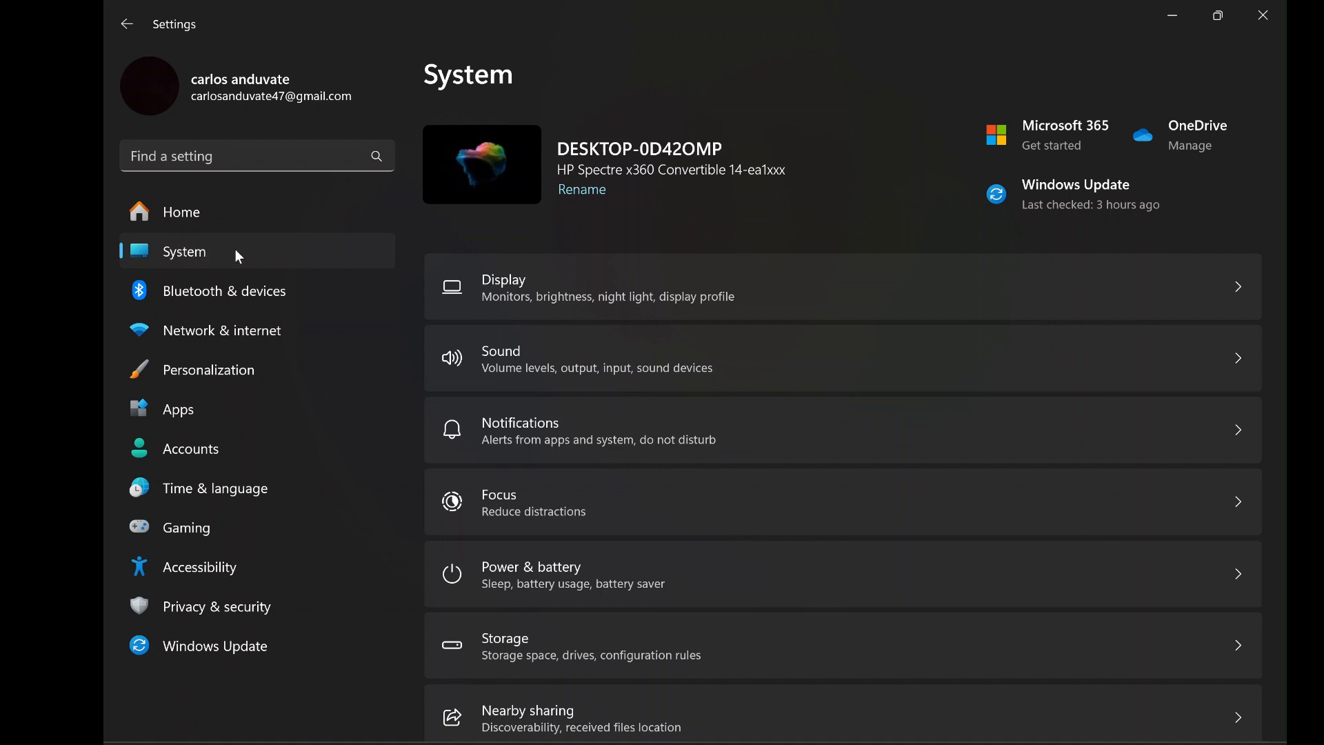
mouse_move(605, 358)
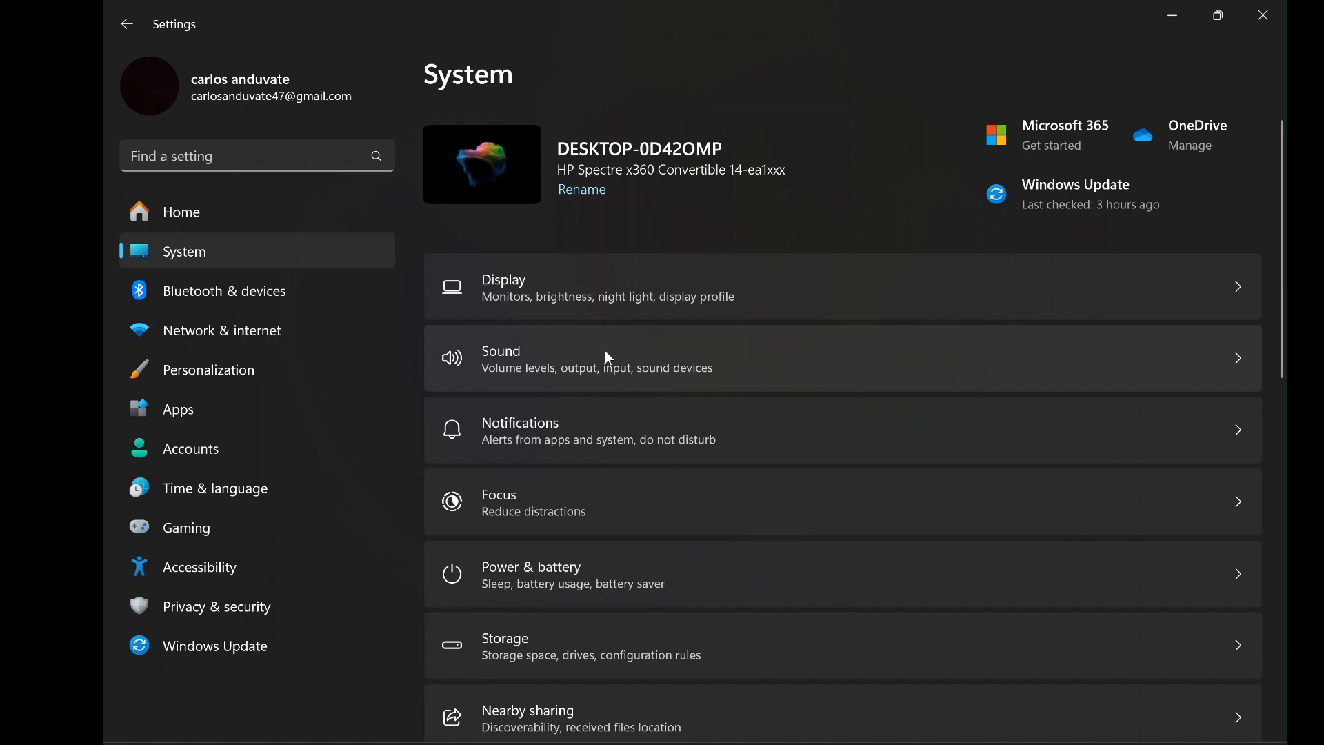
scroll("down", 3)
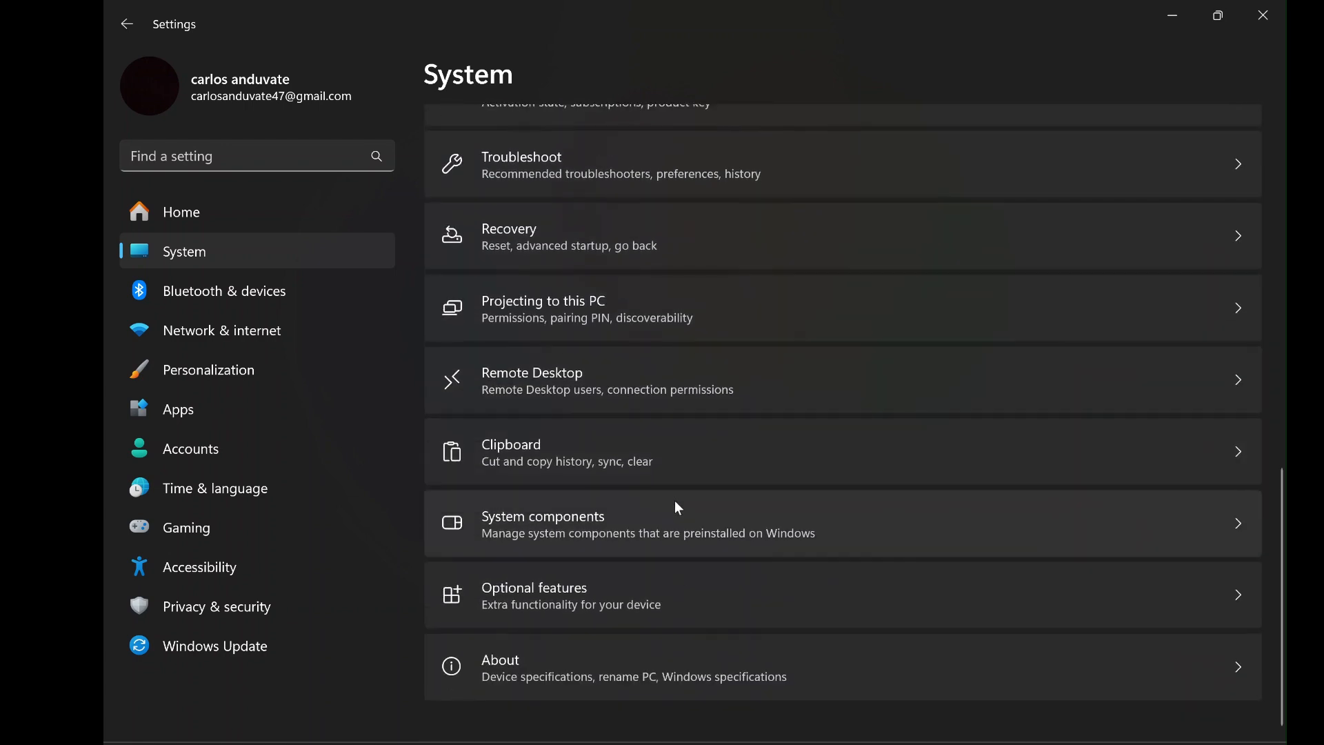
mouse_move(724, 594)
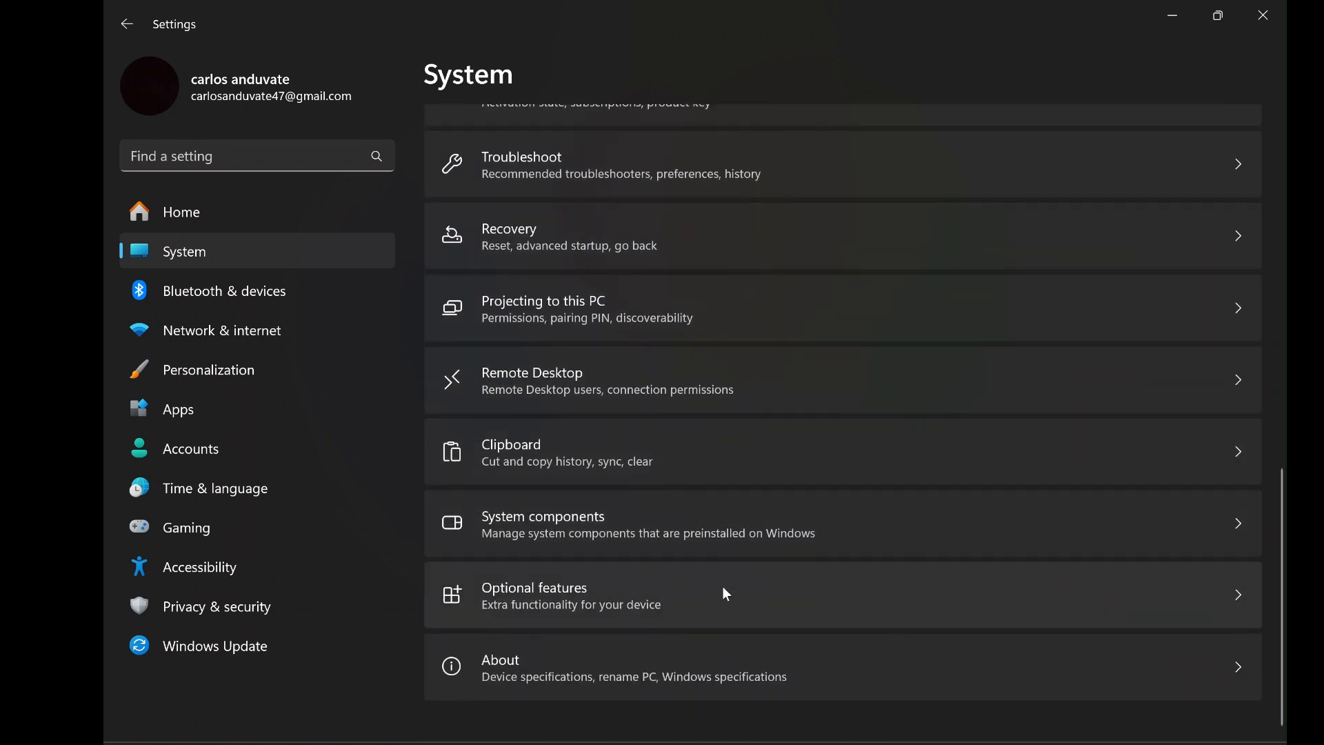
mouse_move(1235, 598)
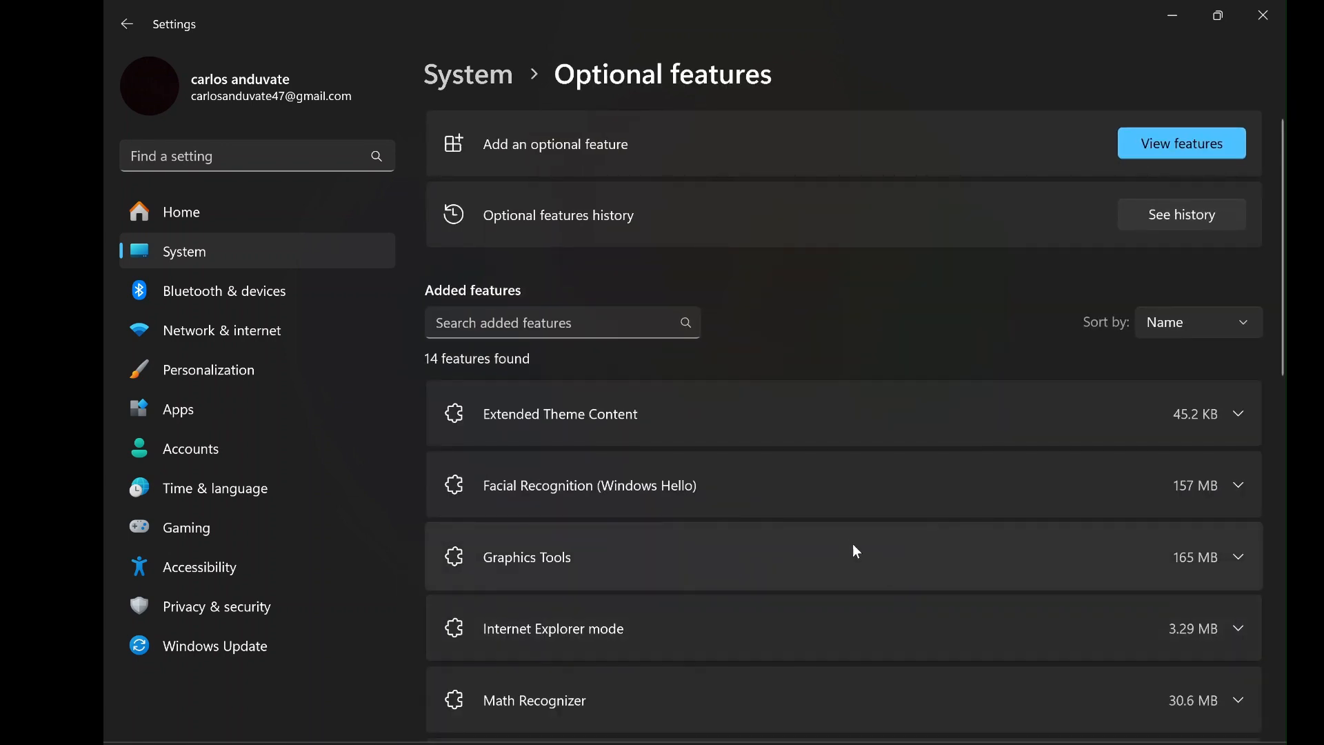
- Review the Added features list, then start adding an optional feature via View features
scroll("down", 3)
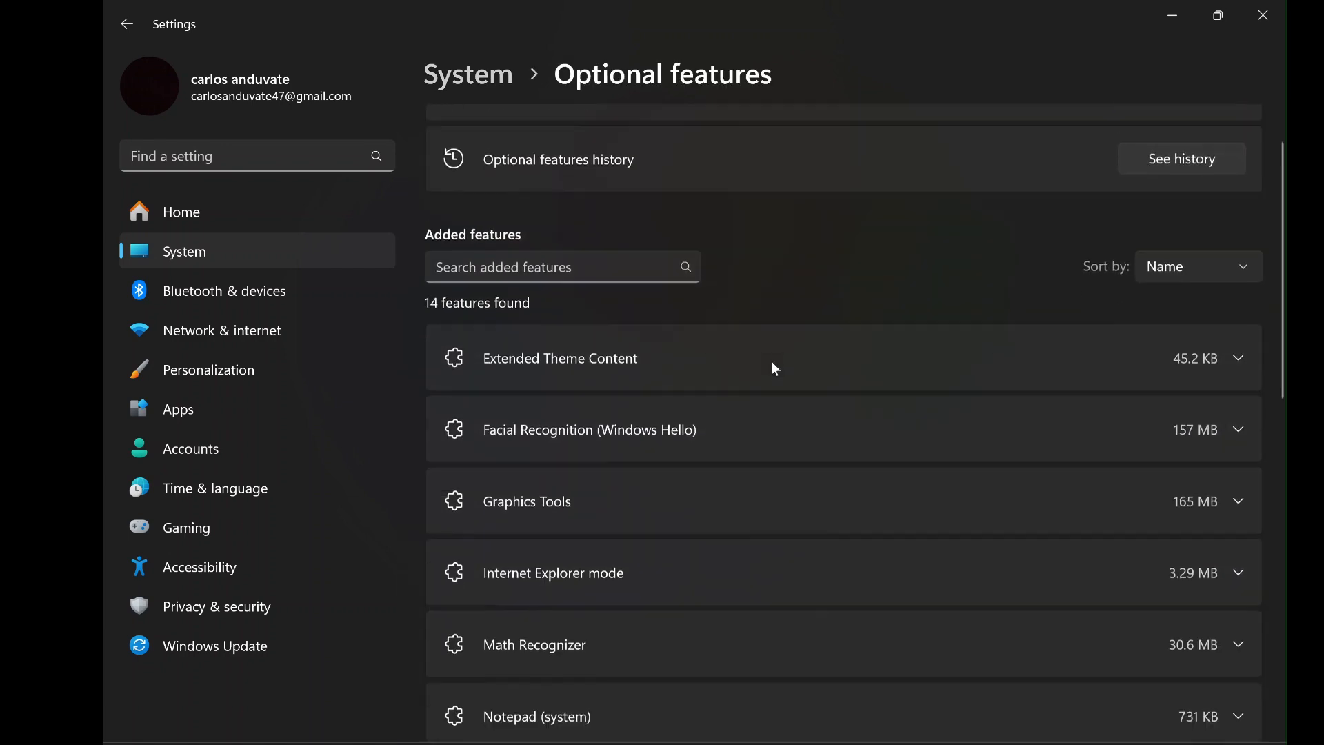
scroll("down", 3)
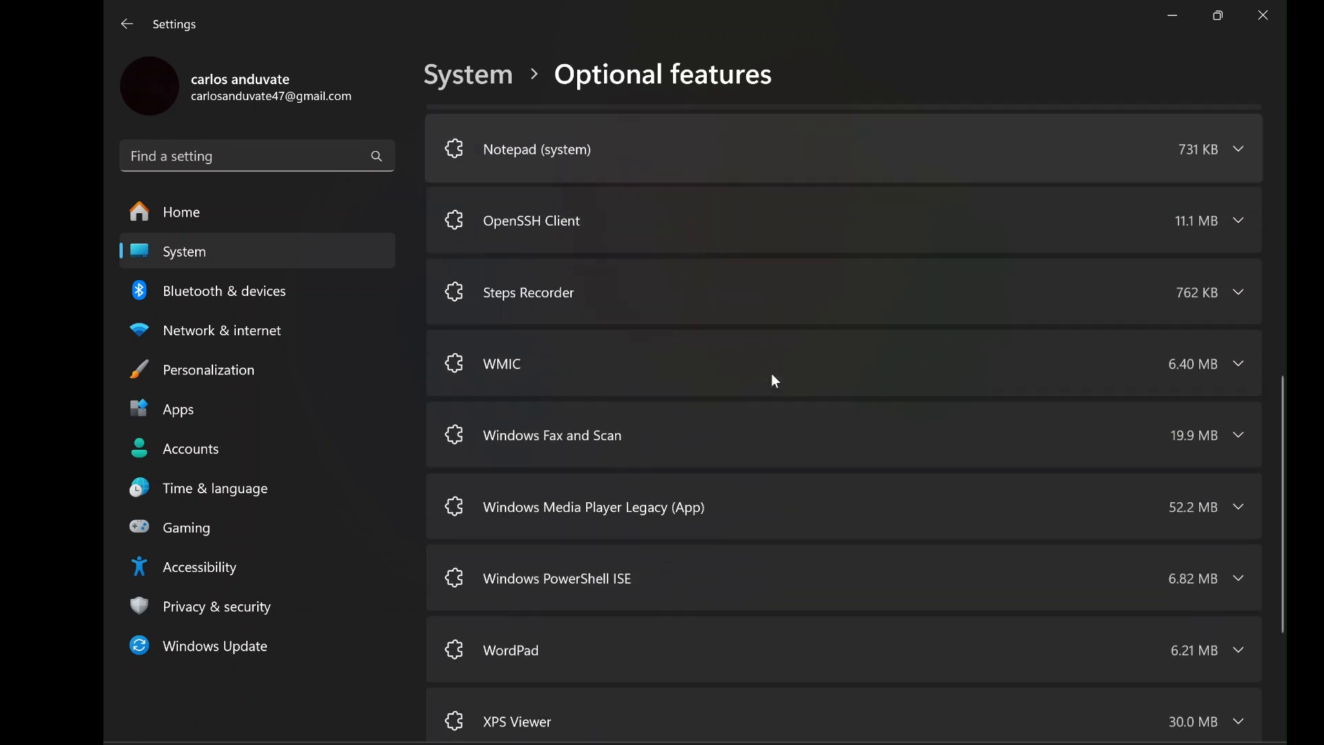
scroll("down", 3)
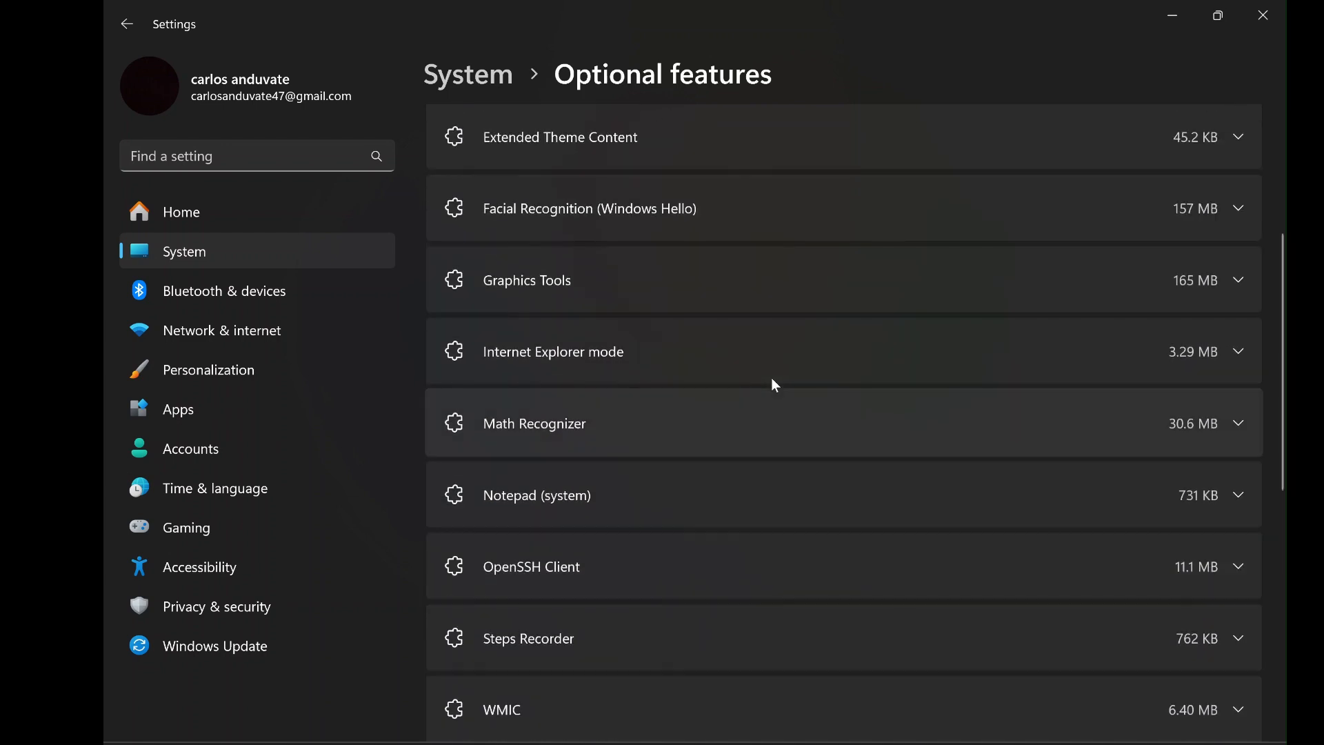
scroll("up", 3)
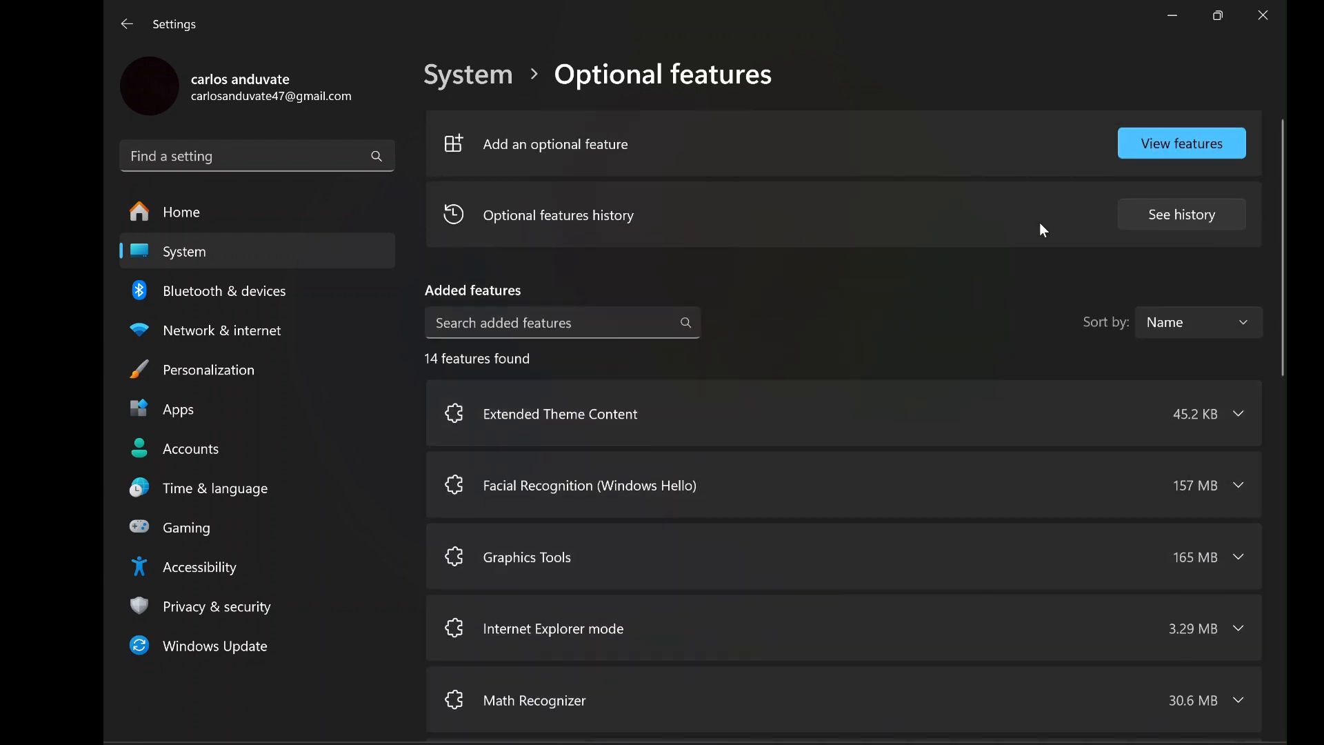
left_click(1181, 143)
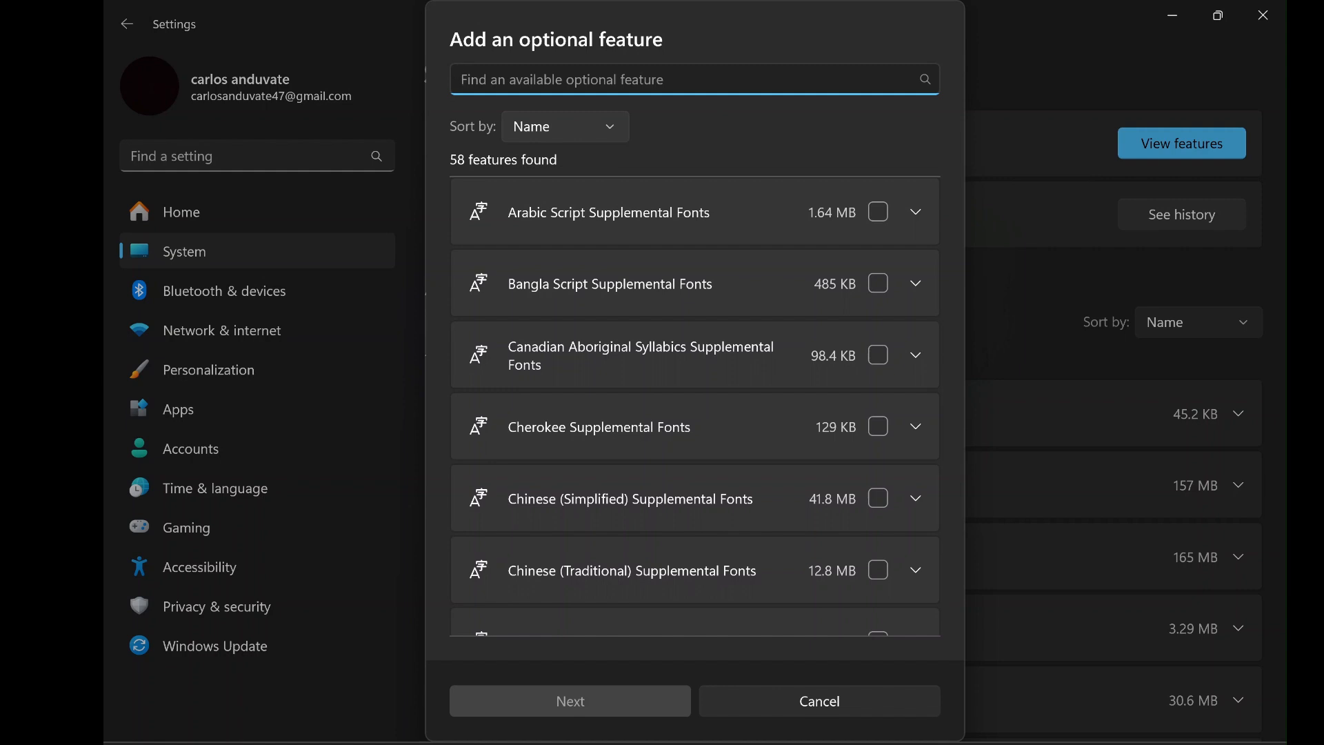
- Search the available features for 'wire' to isolate Wireless Display (2.62 MB)
left_click(693, 79)
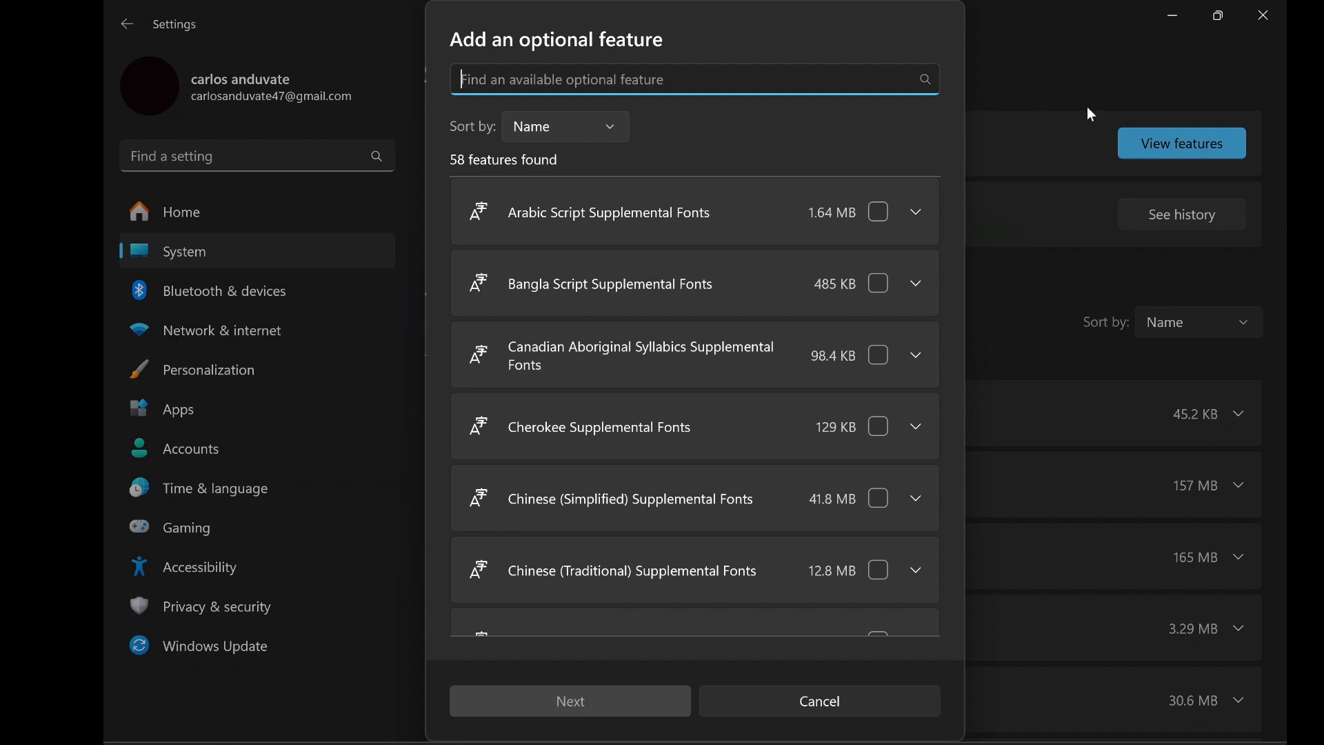
mouse_move(630, 108)
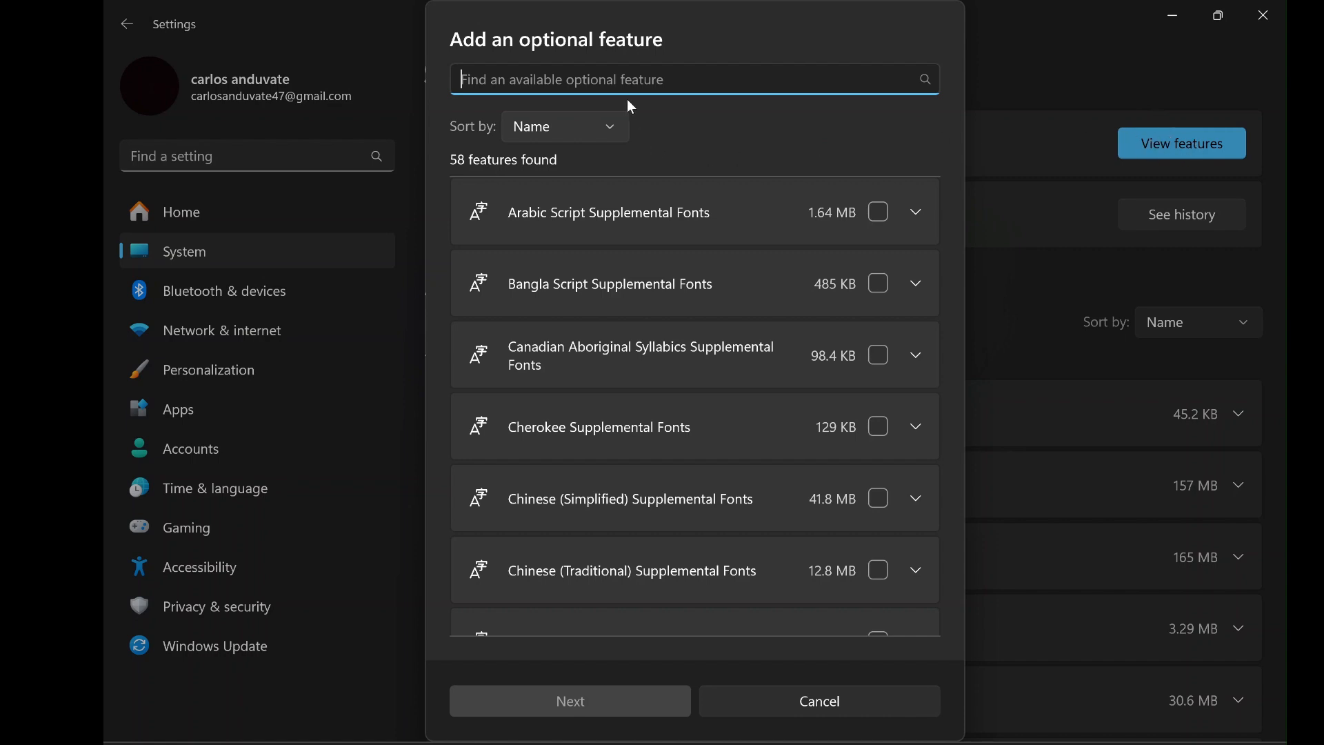
scroll("down", 3)
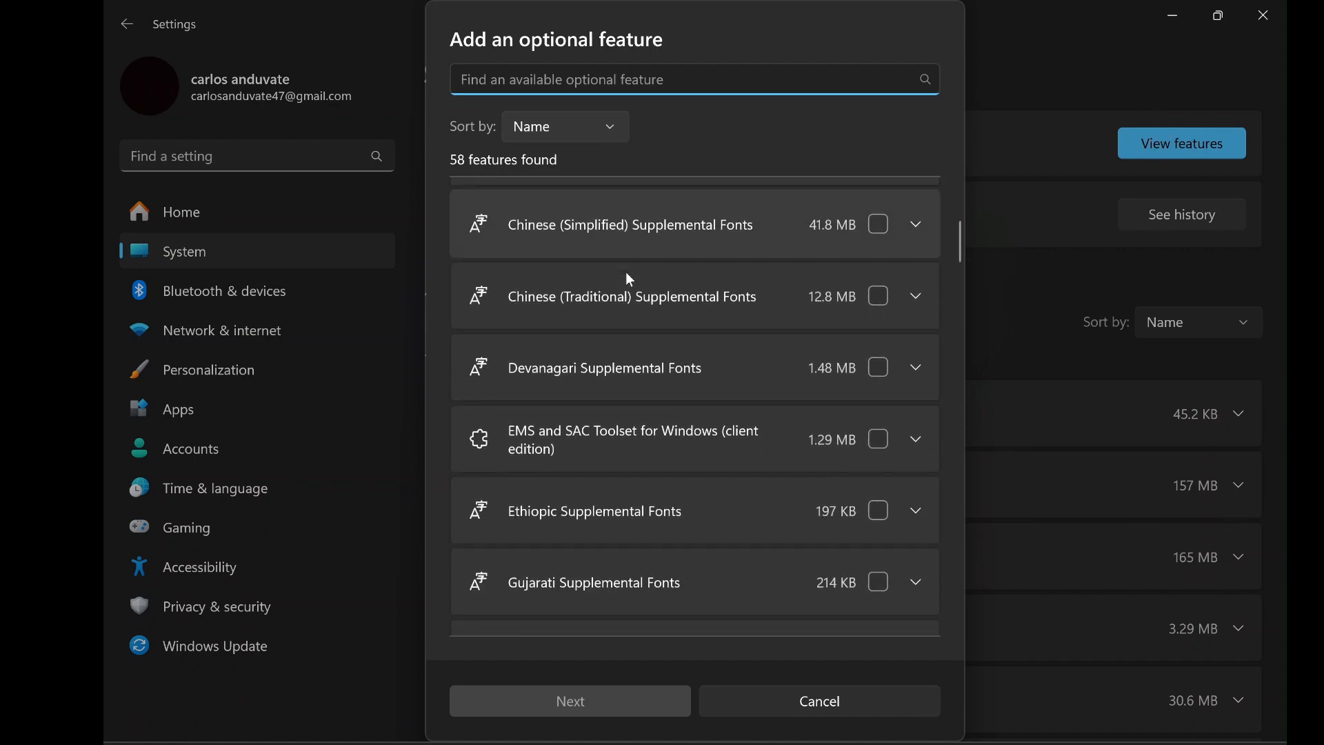
scroll("down", 3)
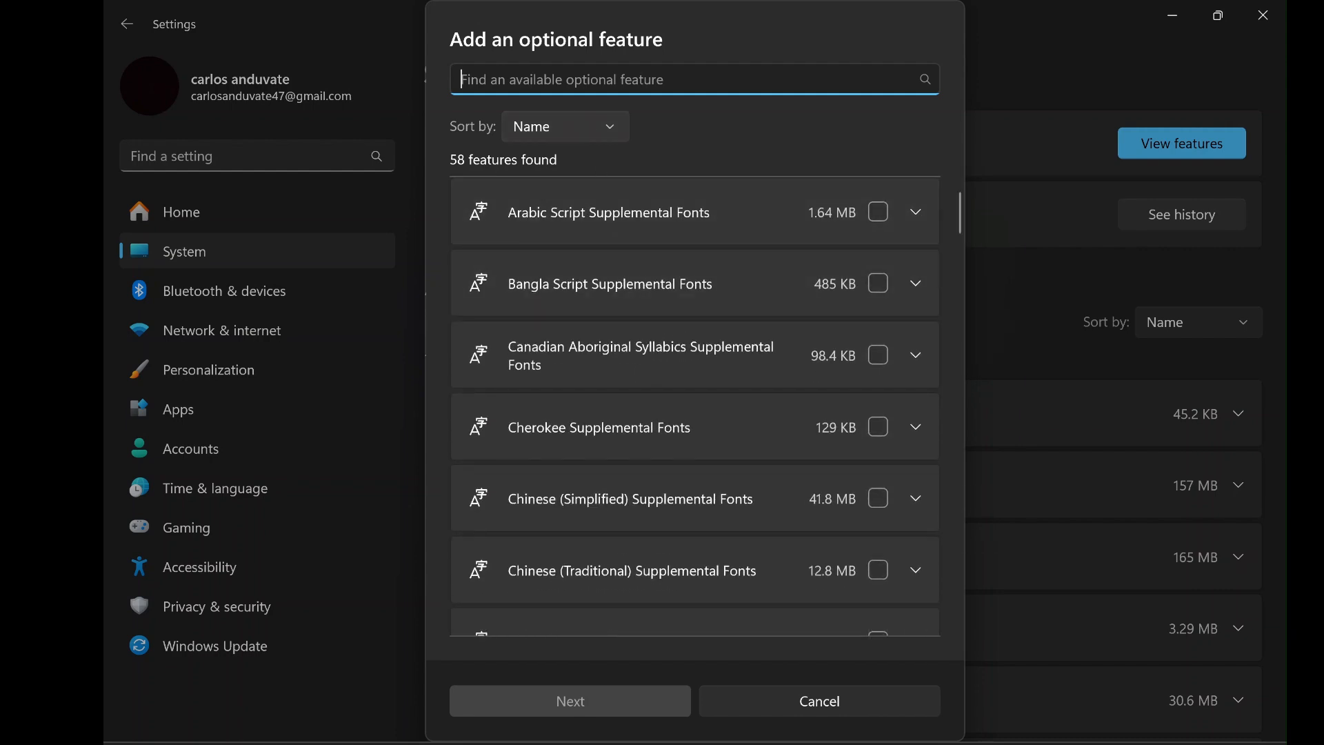
type("wire")
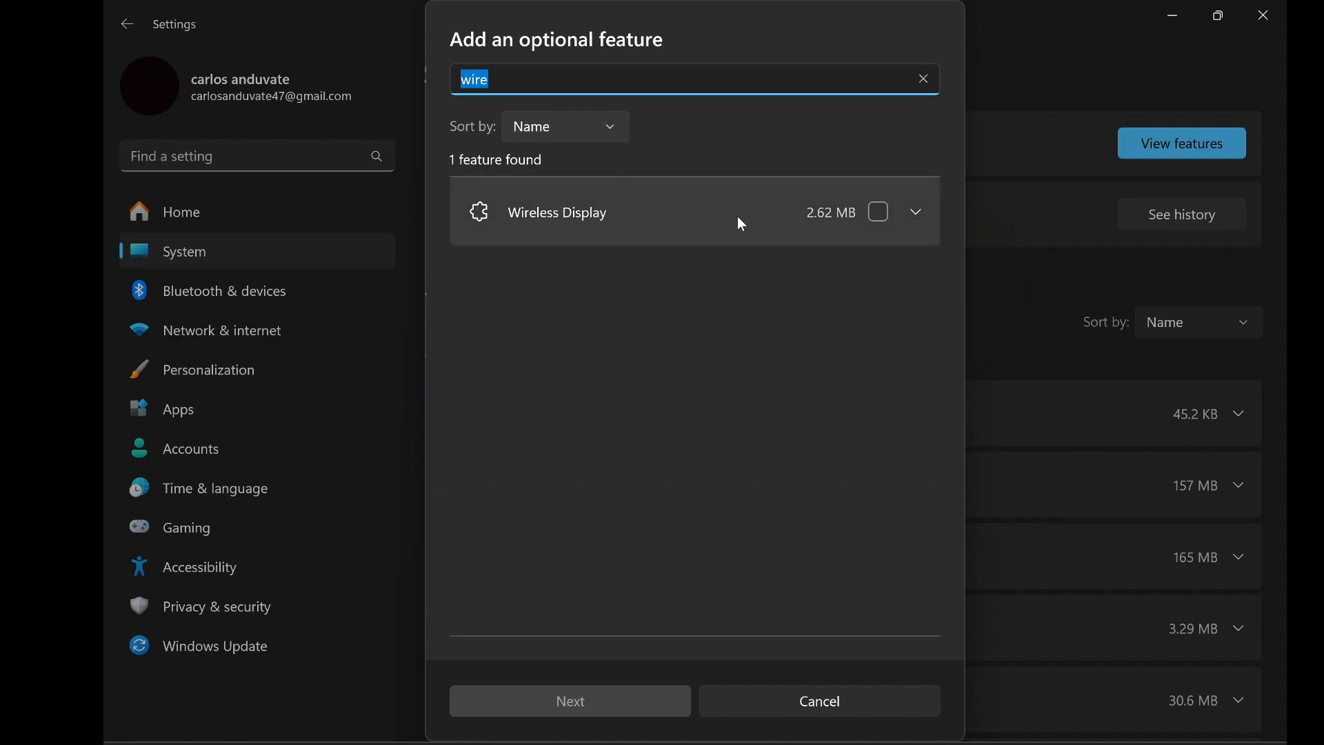
- Check Wireless Display, view its description, and proceed to the add summary
left_click(877, 212)
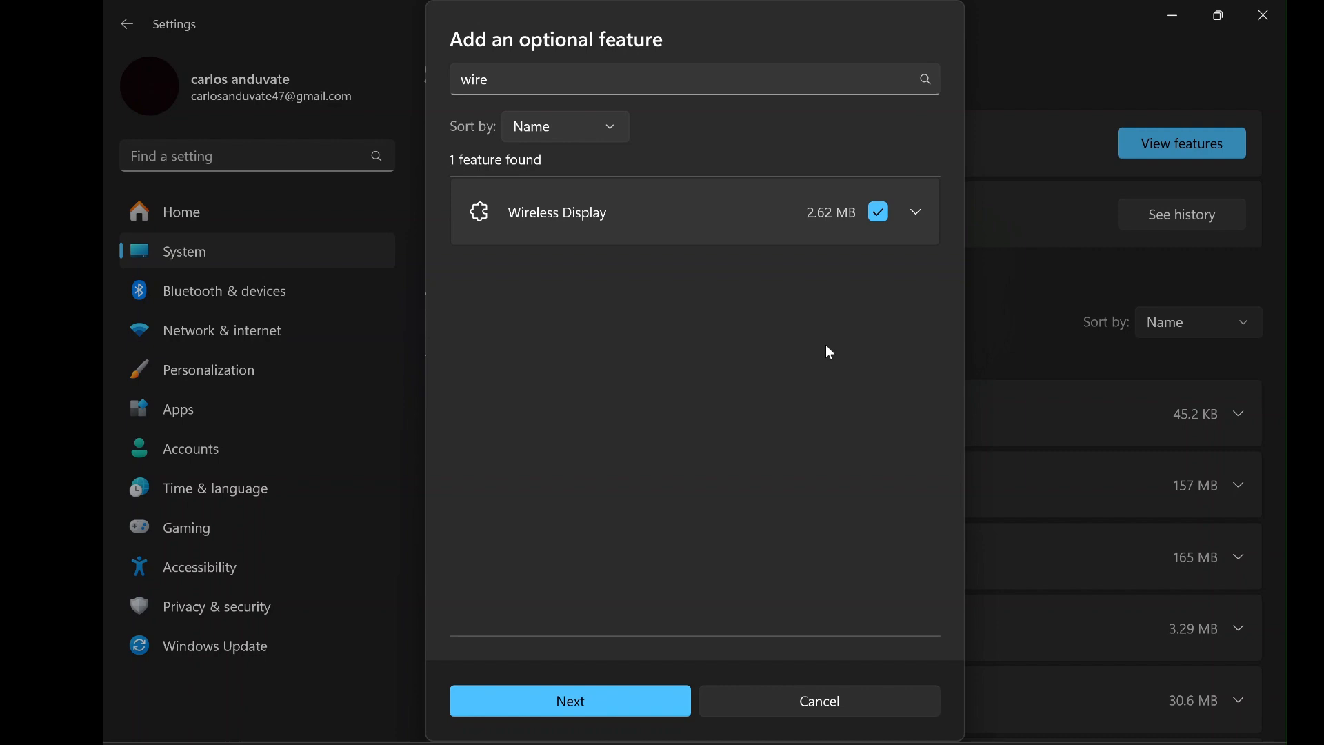
left_click(915, 211)
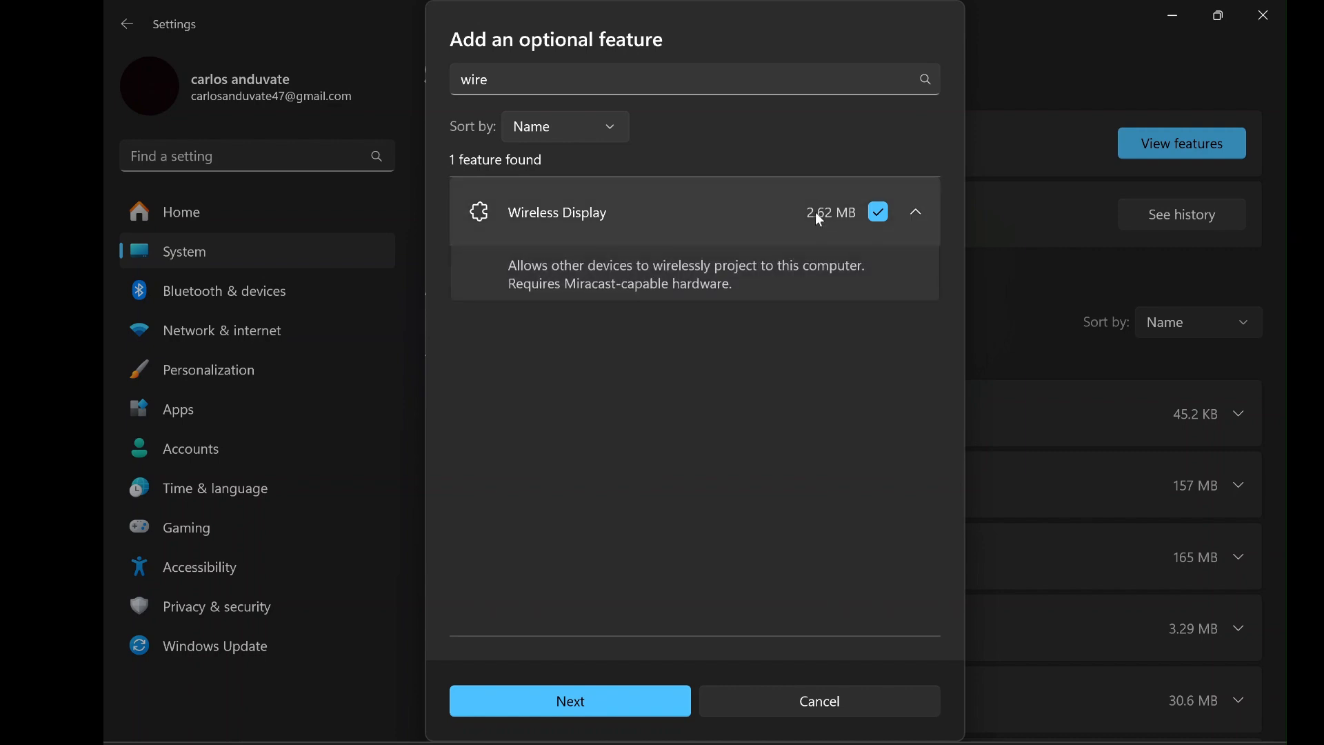
mouse_move(598, 590)
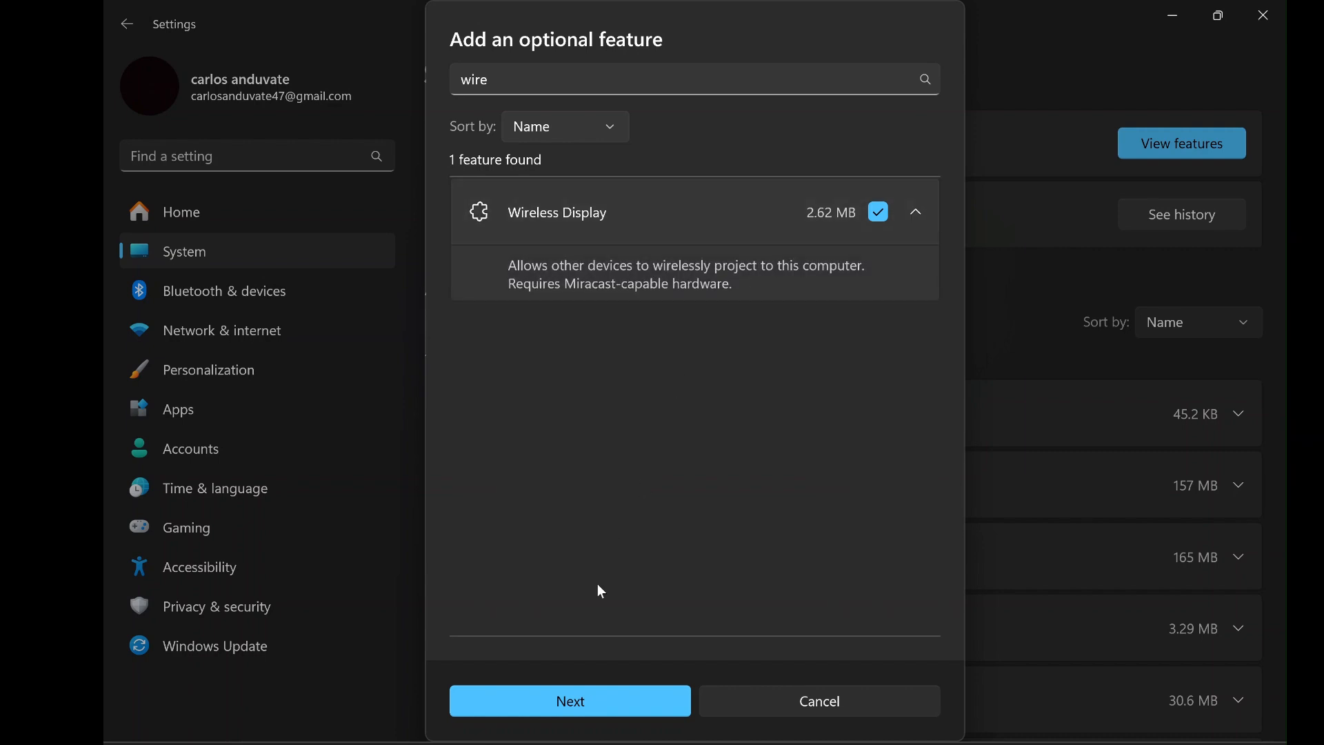
left_click(569, 701)
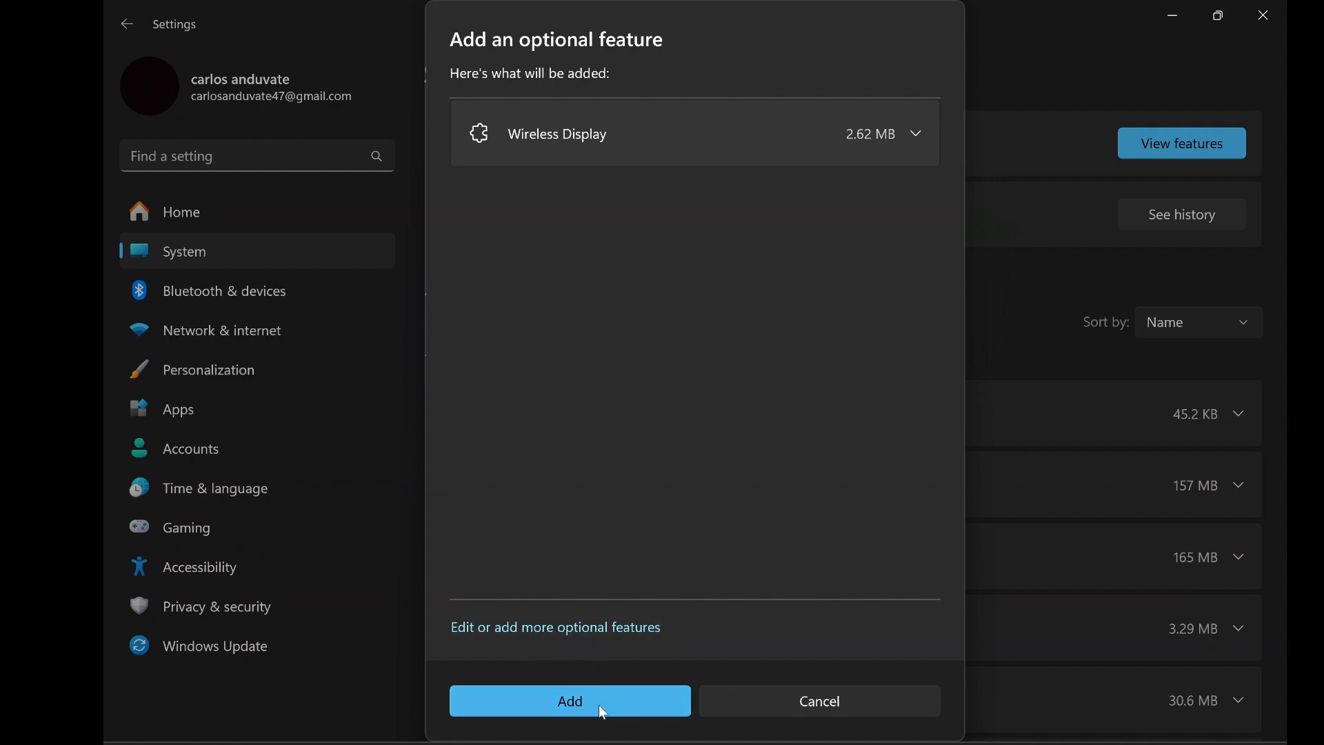
- Add Wireless Display and wait until Recent actions lists it as Added
left_click(569, 701)
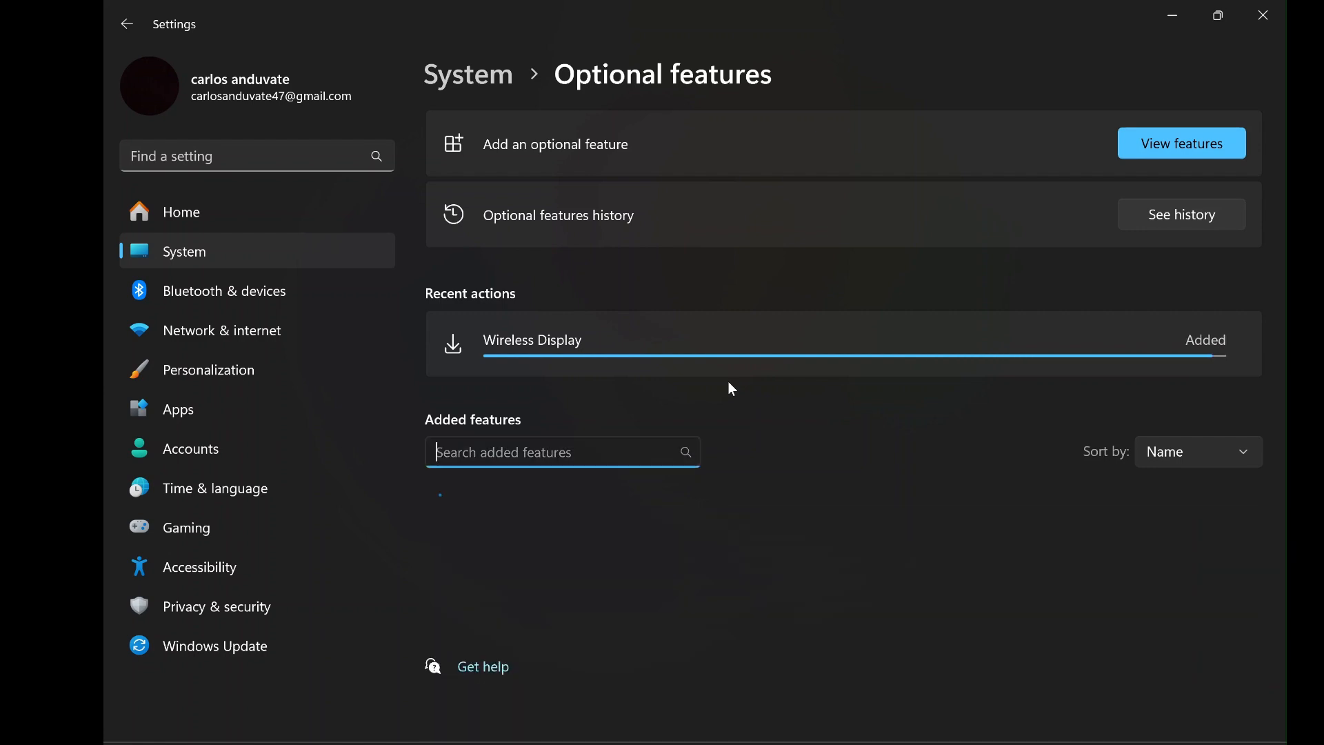
scroll("down", 3)
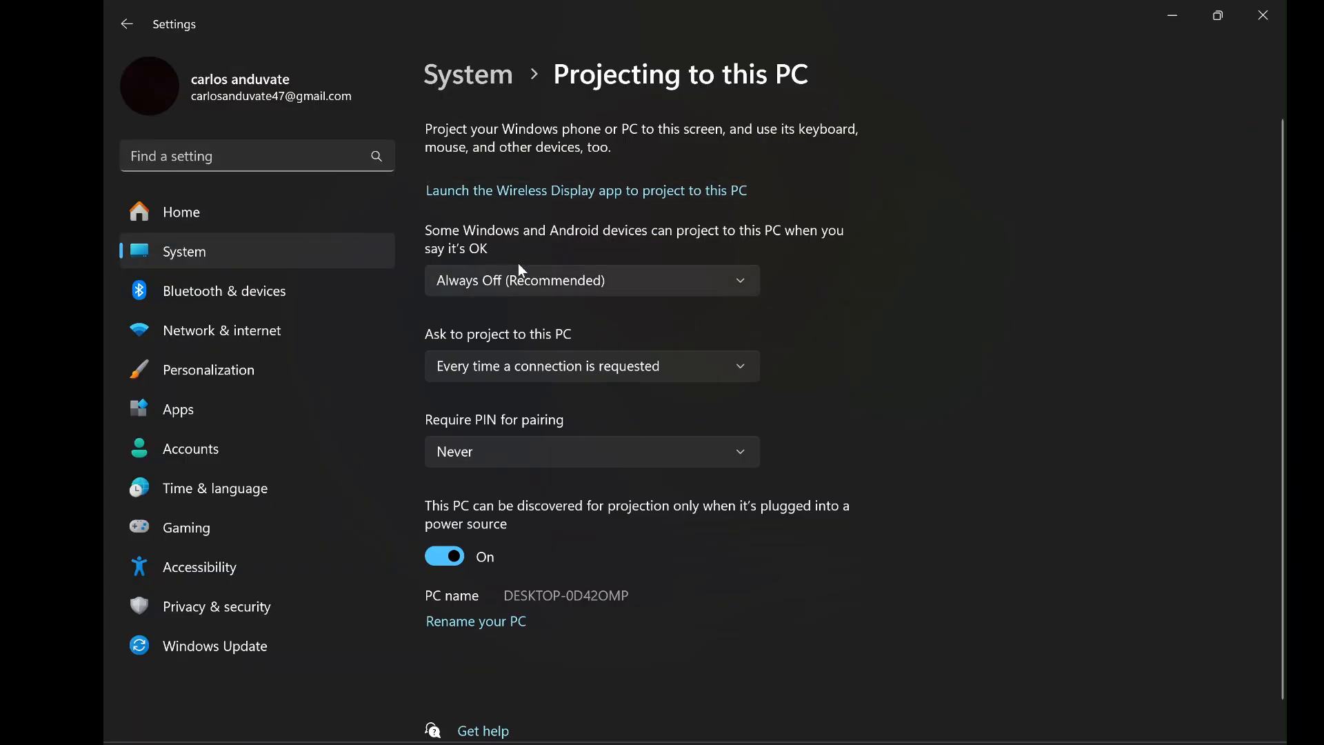
- Find 'projection settings' from Start and land on the Projecting to this PC page
left_click(591, 280)
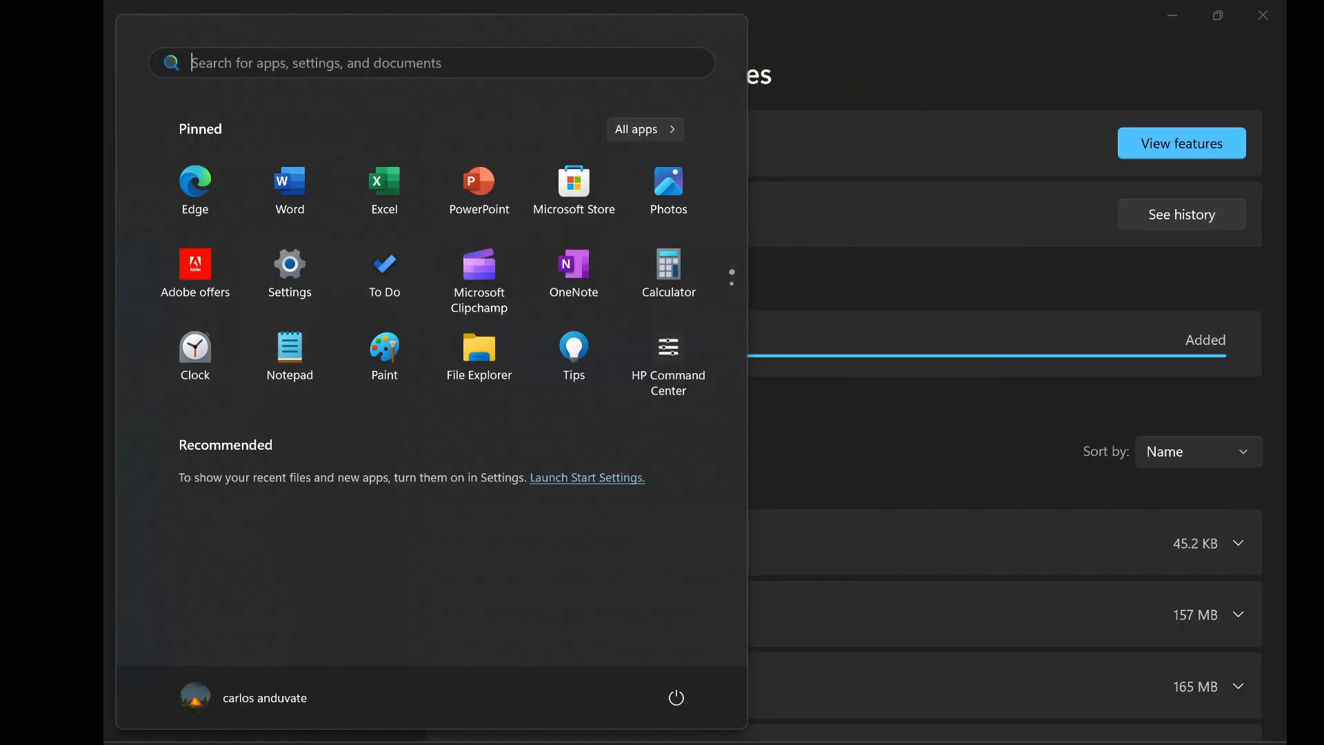
type("projection settings")
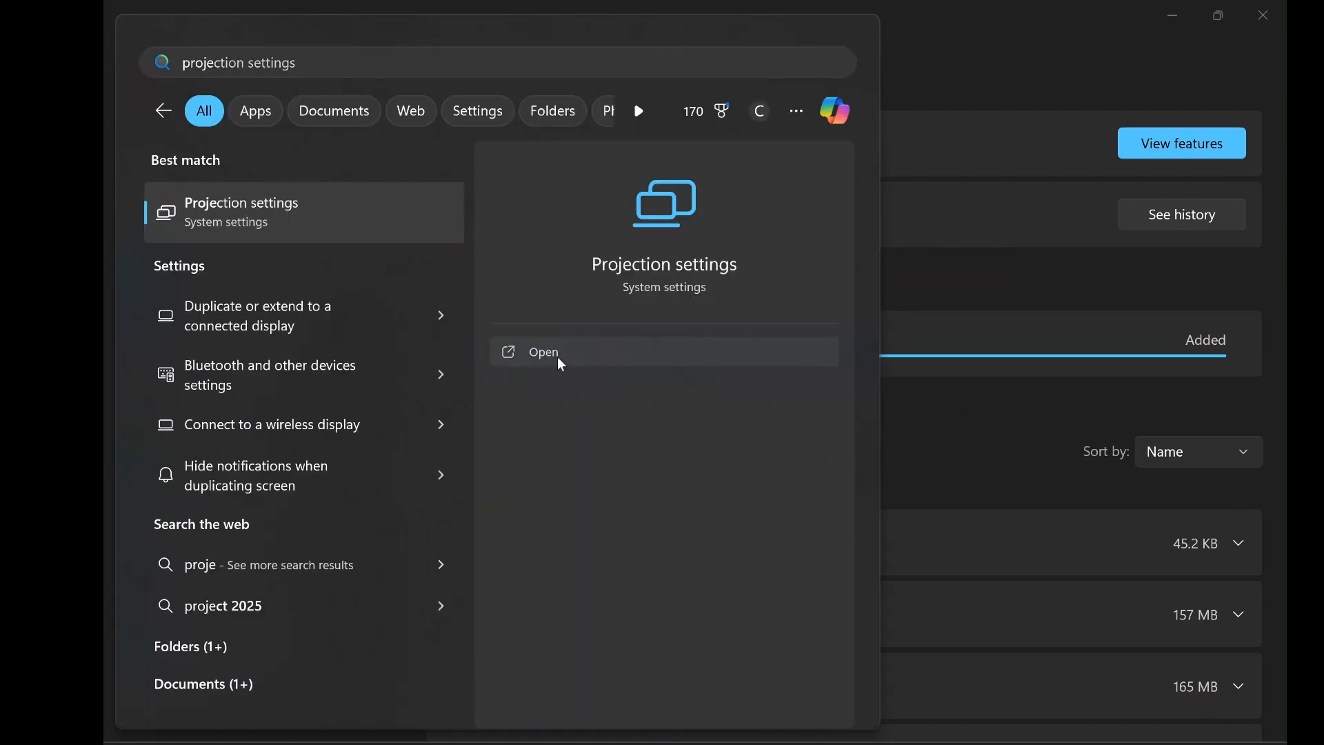
left_click(543, 352)
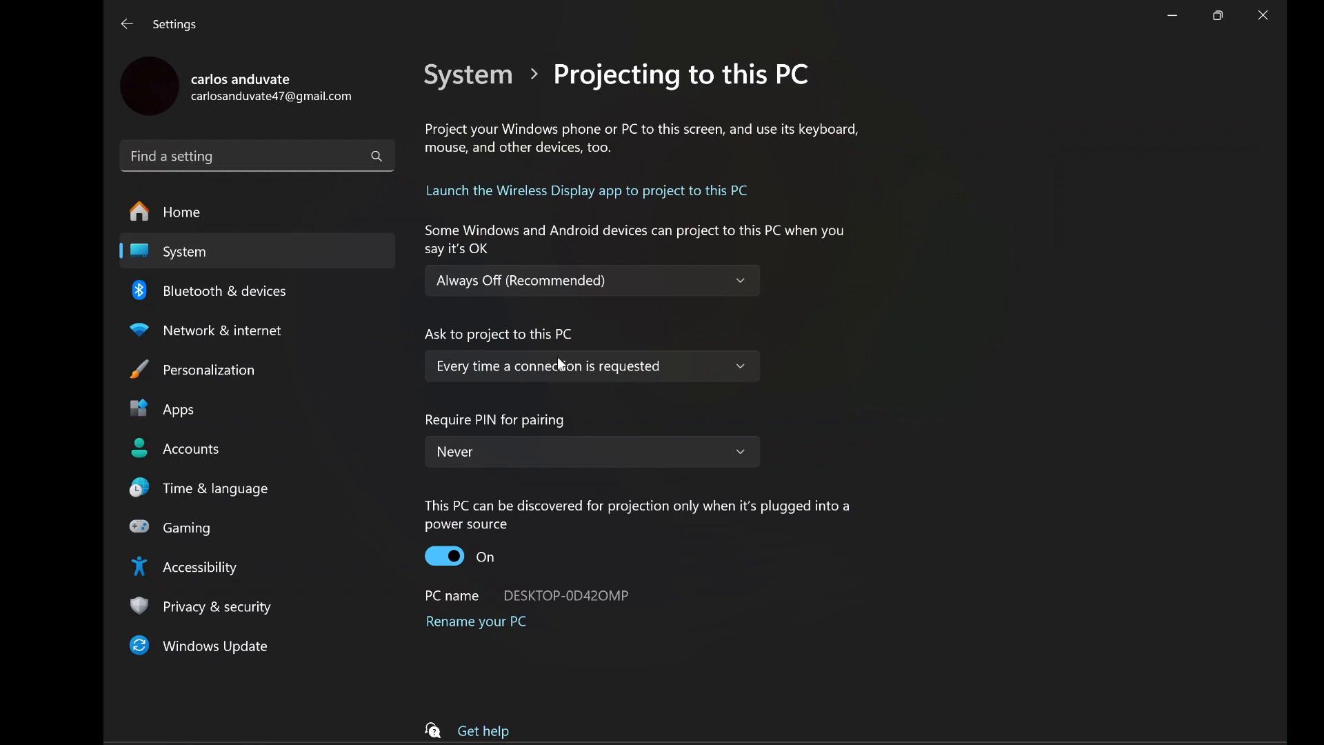
mouse_move(561, 326)
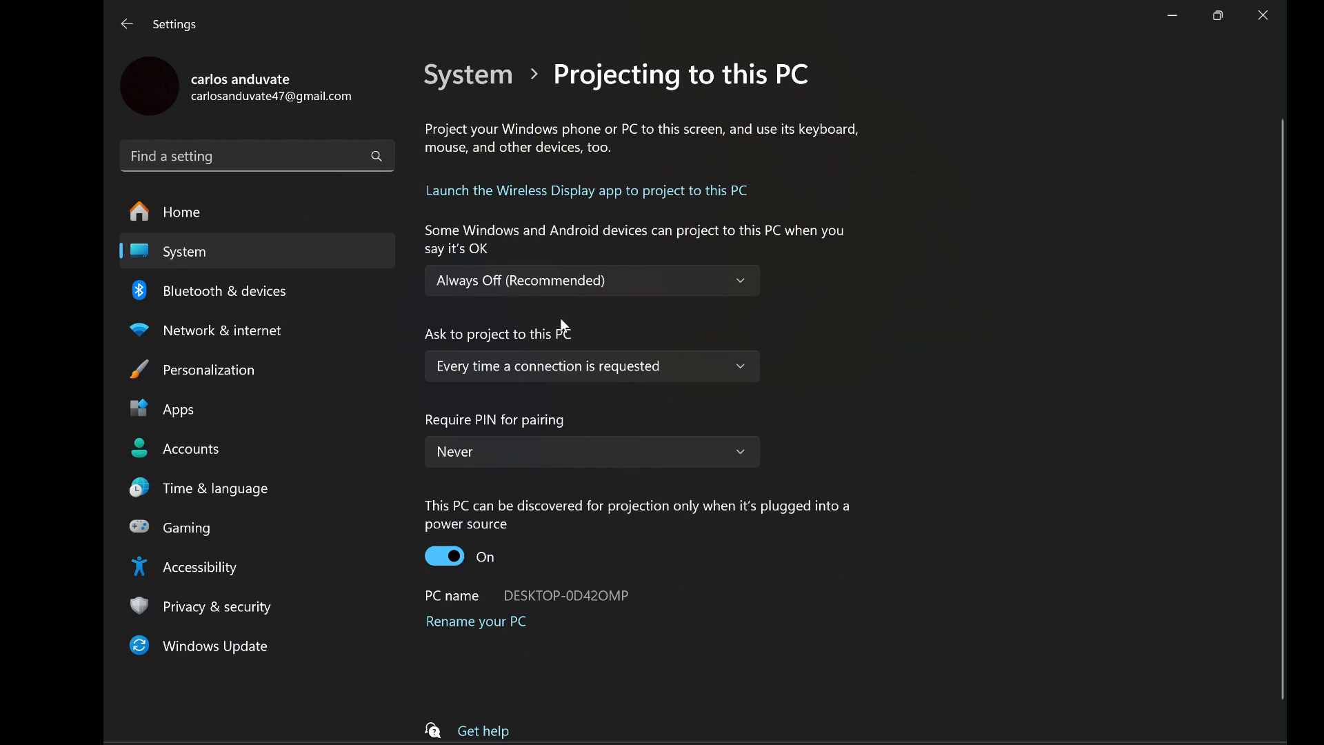
mouse_move(498, 253)
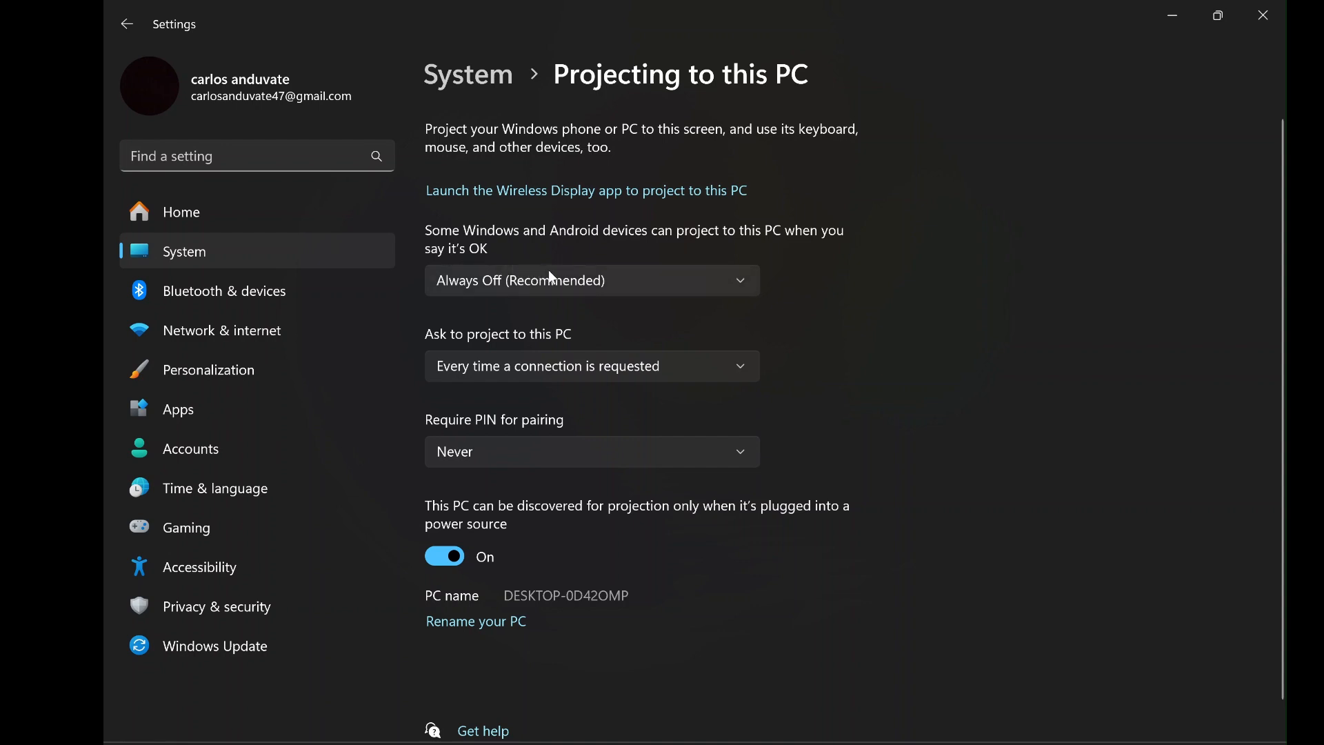
mouse_move(605, 279)
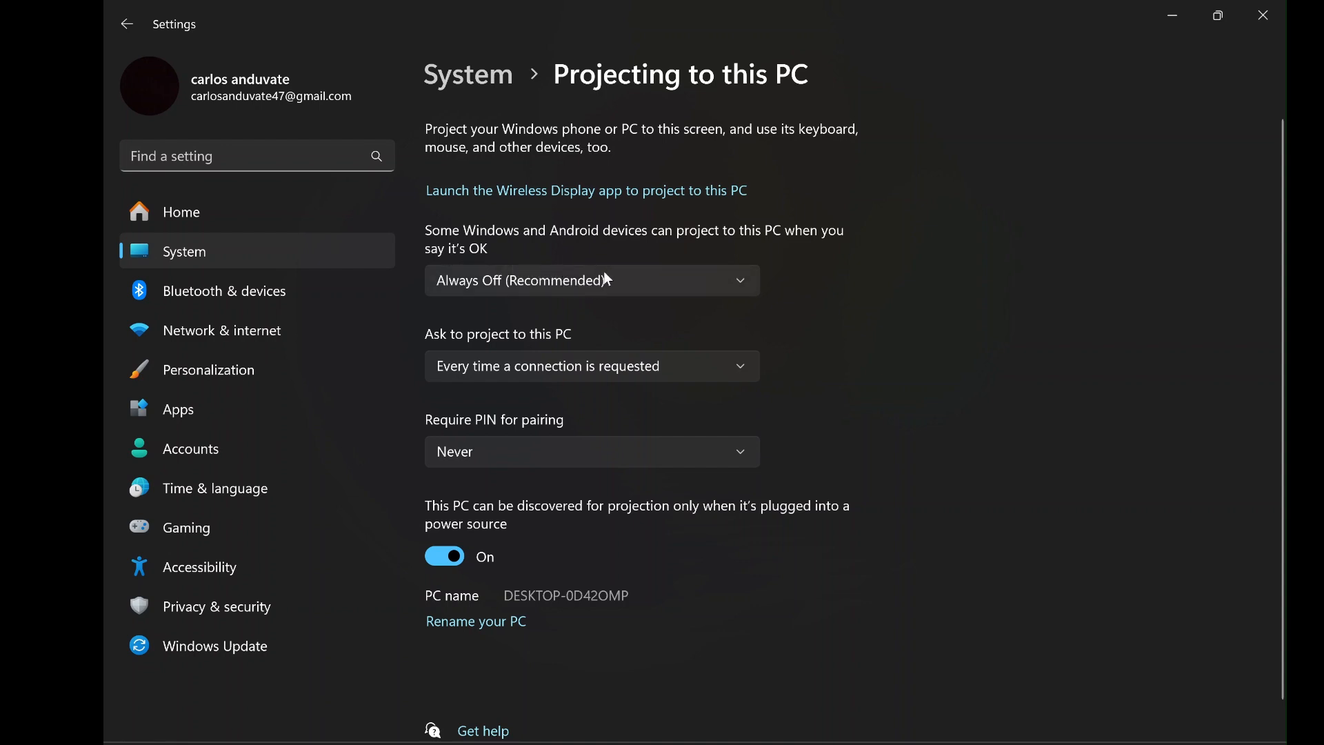
- Set 'Some Windows and Android devices can project' to Available everywhere
left_click(591, 279)
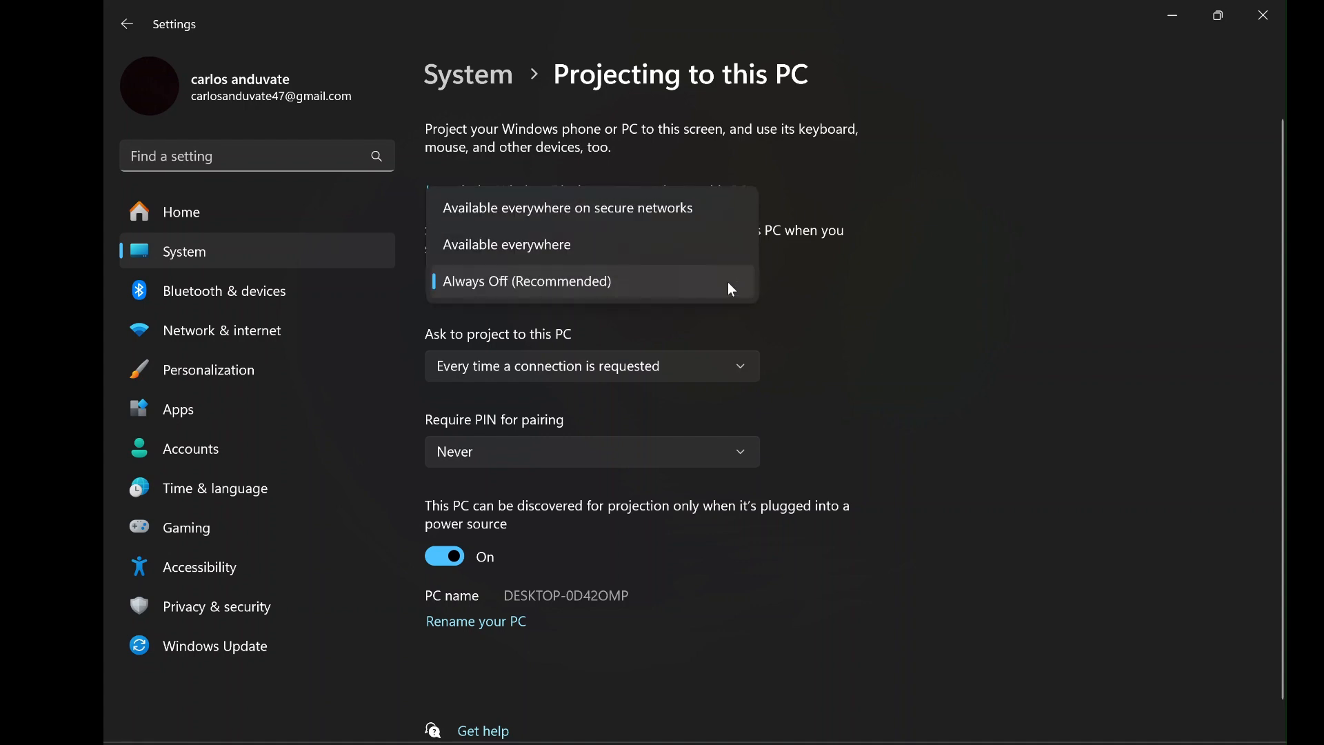
mouse_move(688, 256)
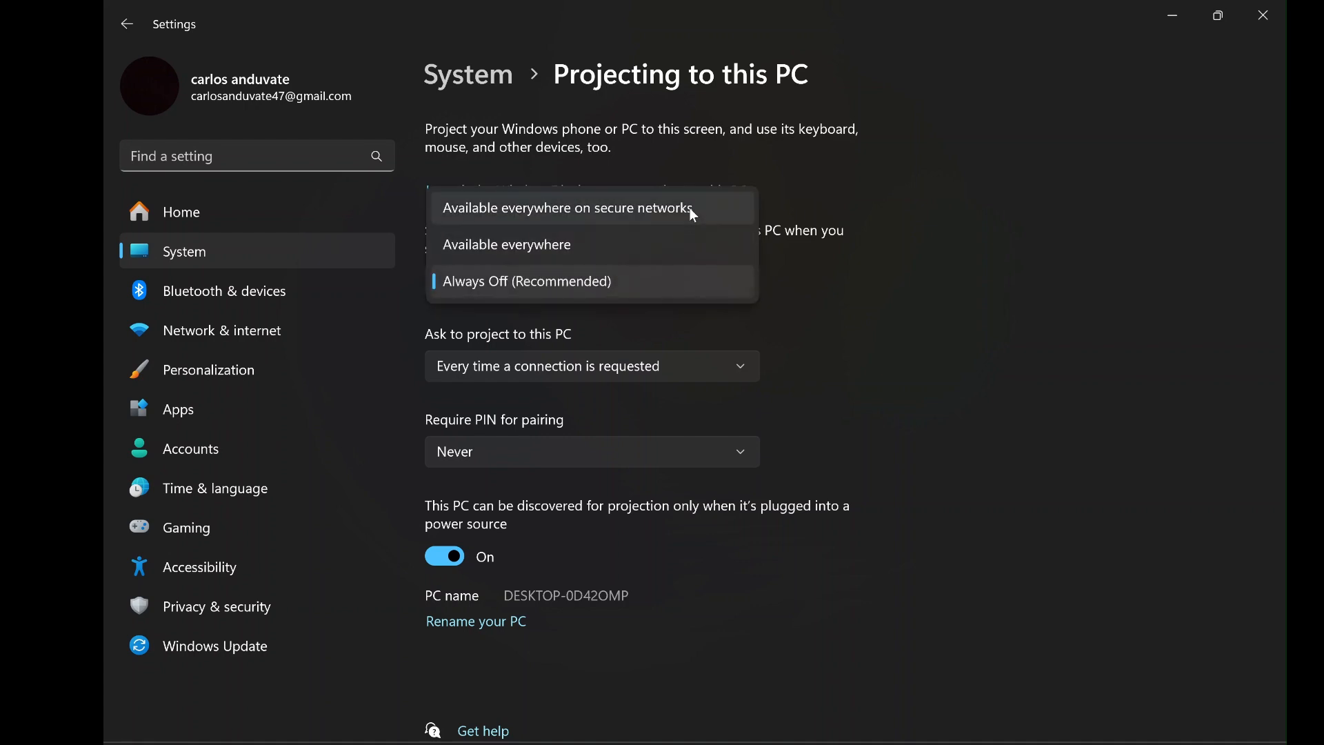
left_click(507, 244)
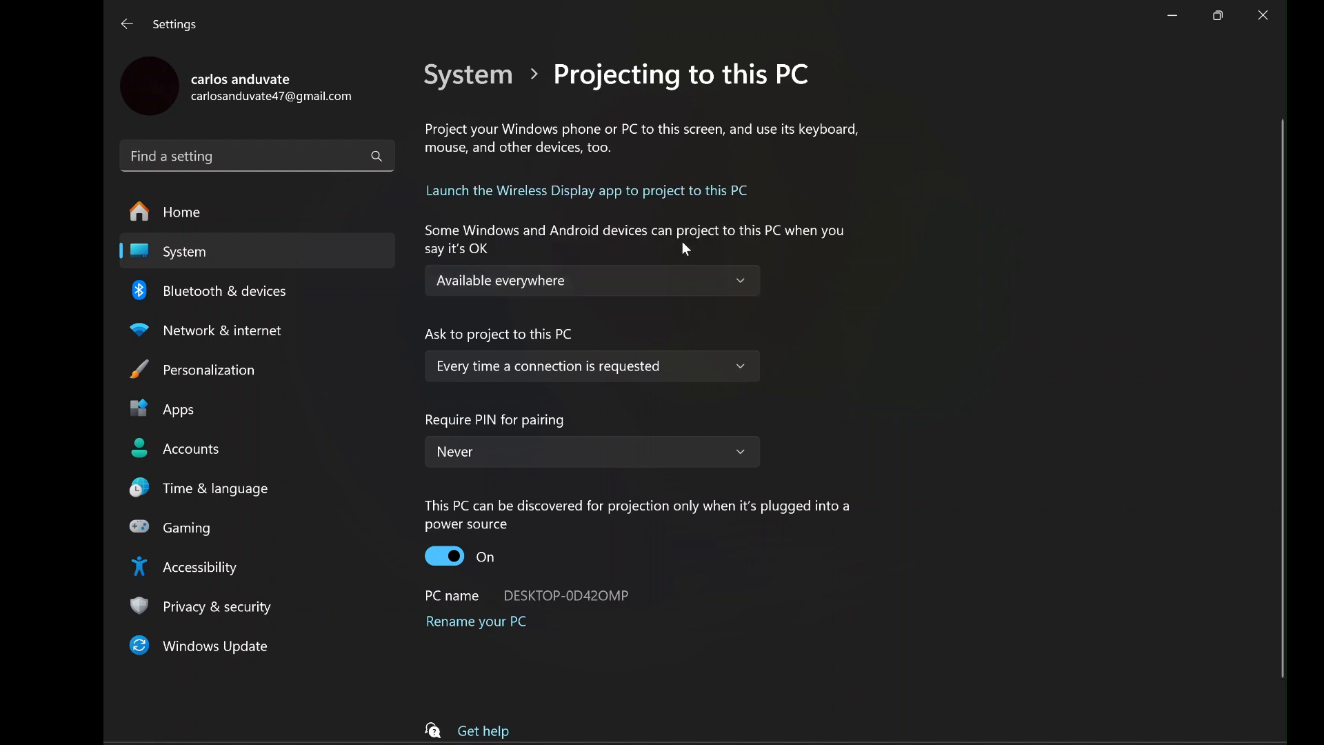
mouse_move(676, 327)
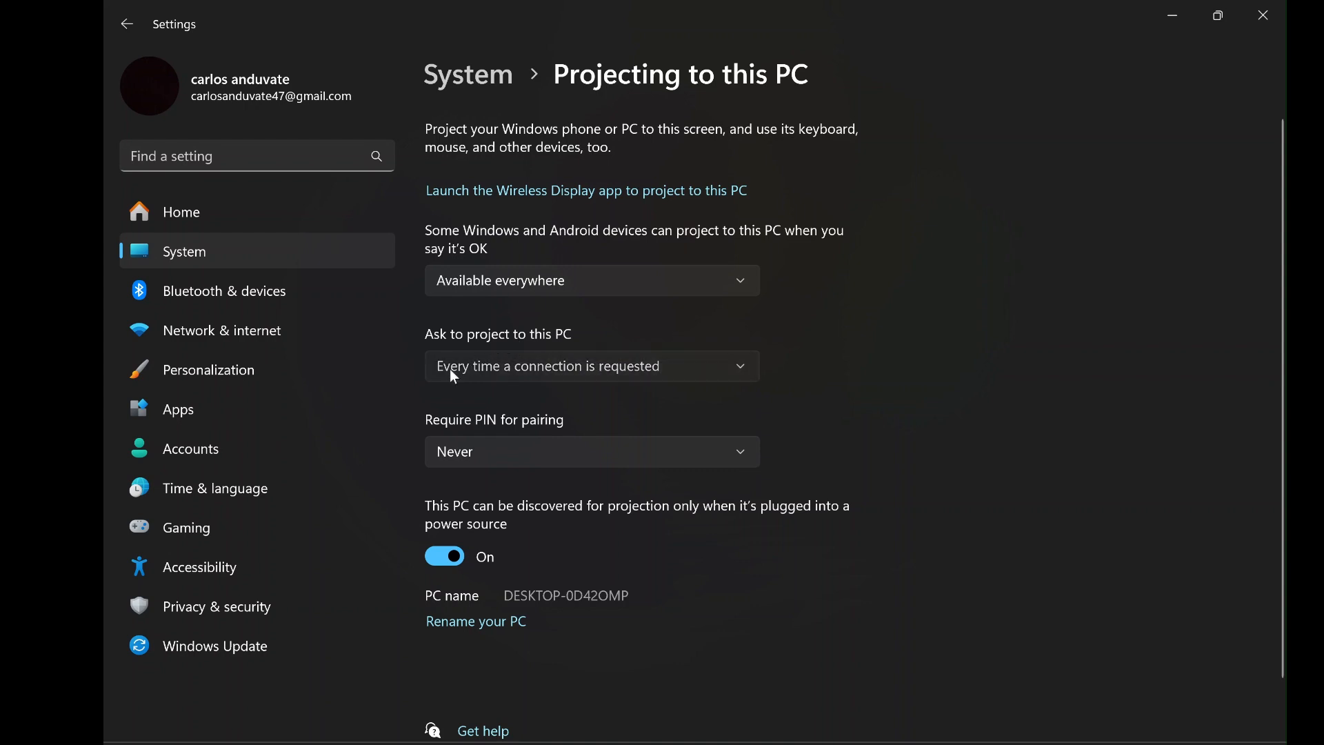
mouse_move(501, 353)
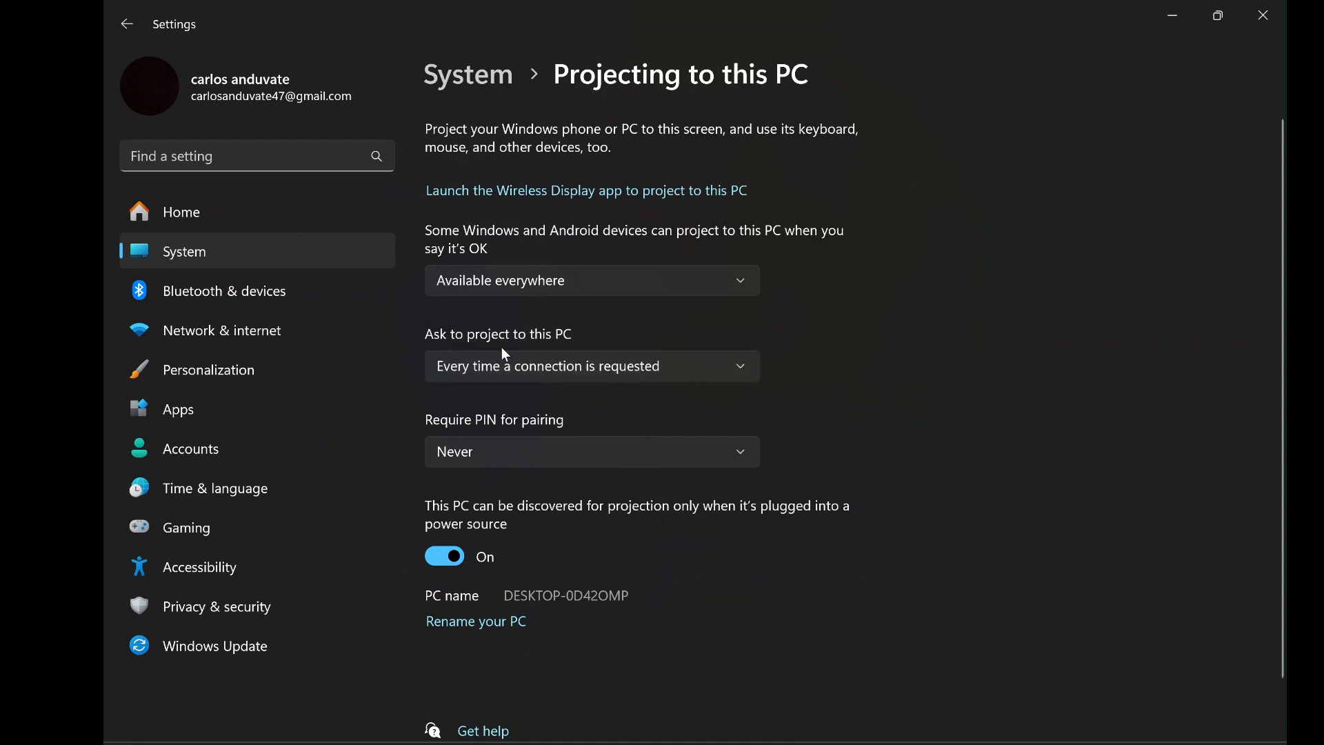
- Keep 'Ask to project' at every time requested and 'Require PIN' at never
left_click(591, 366)
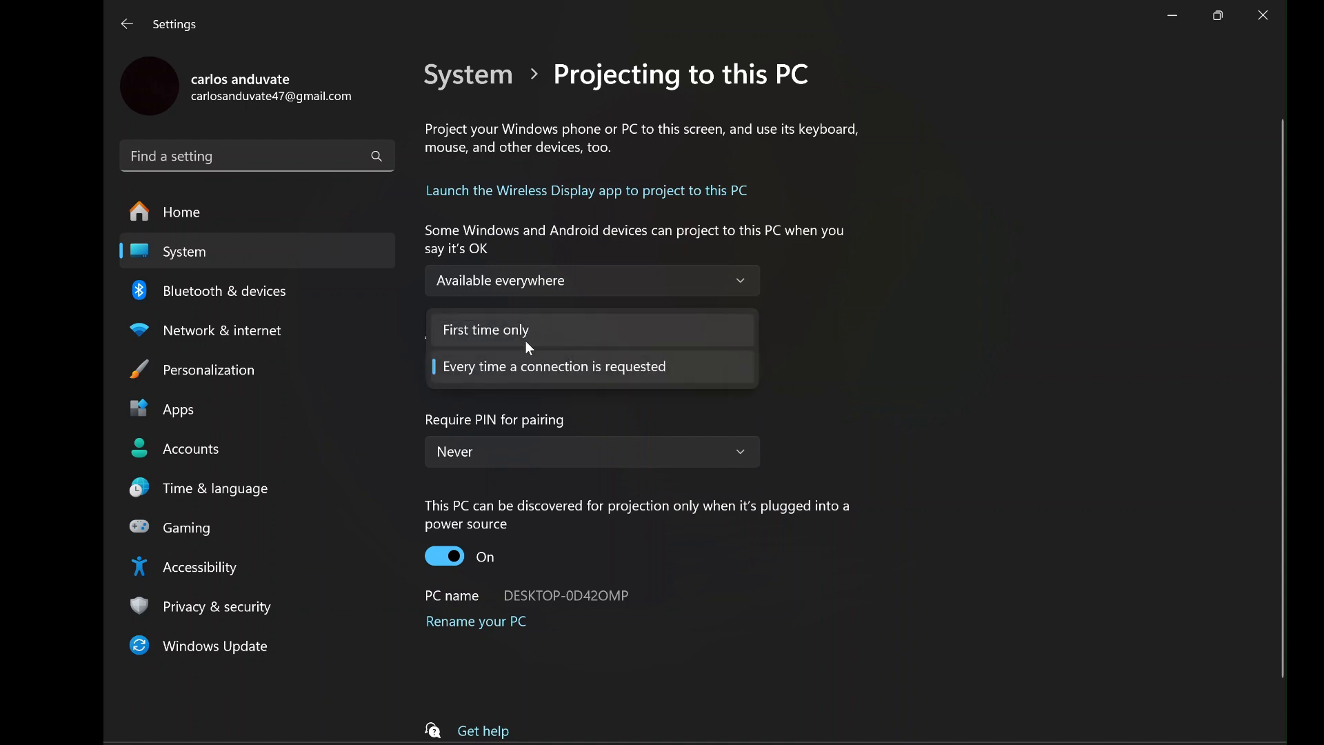
left_click(554, 366)
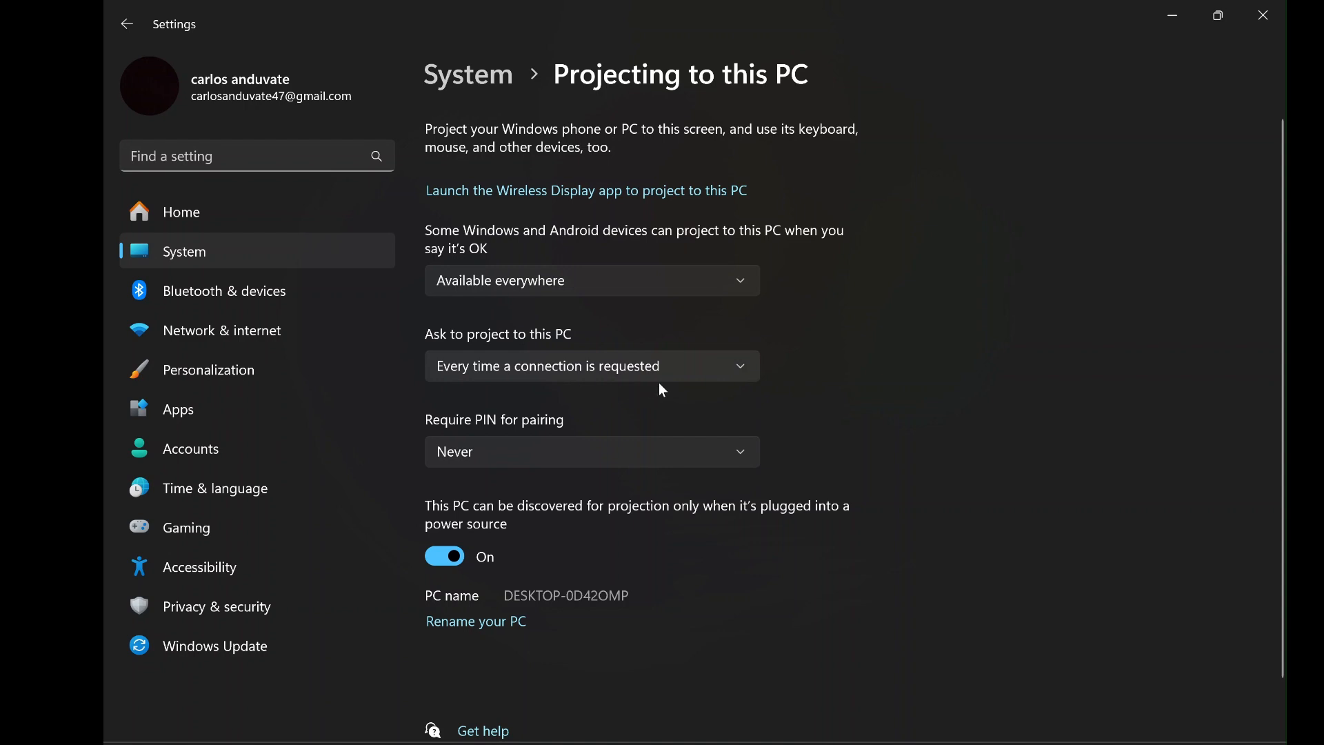
mouse_move(662, 390)
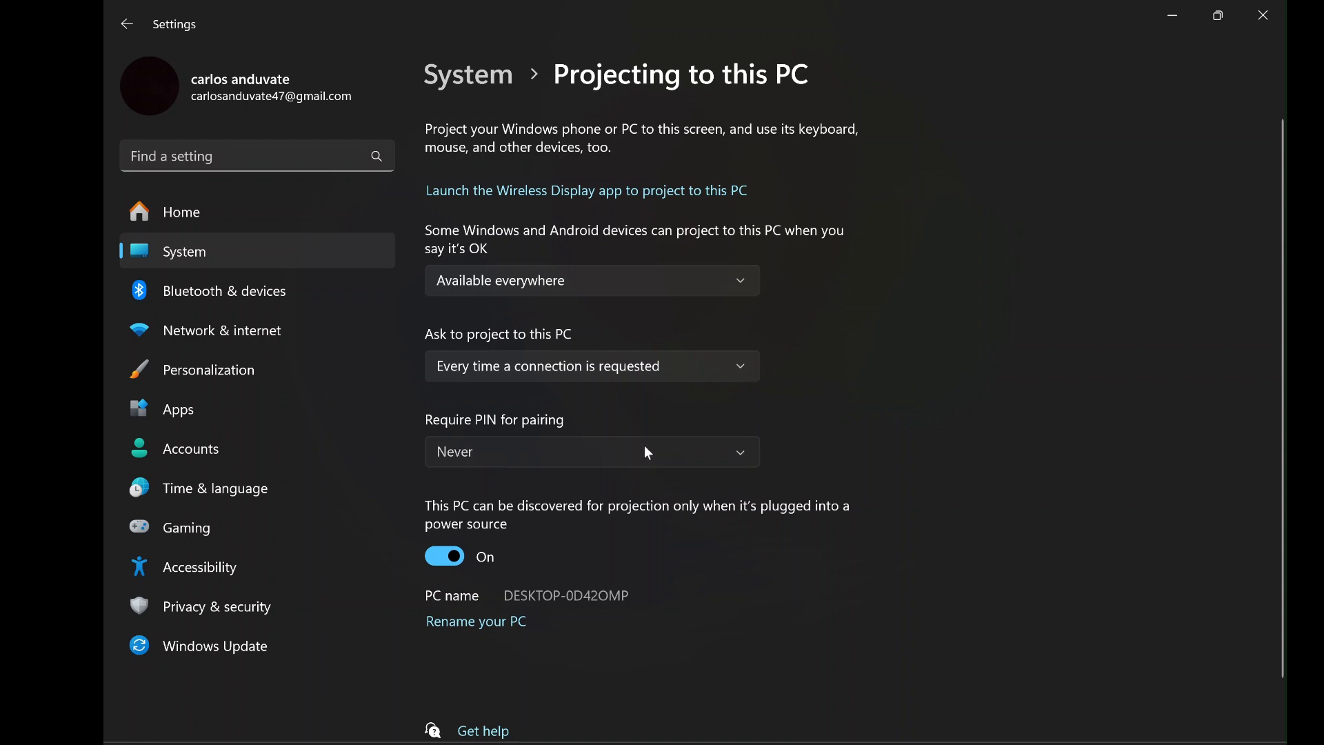
left_click(591, 451)
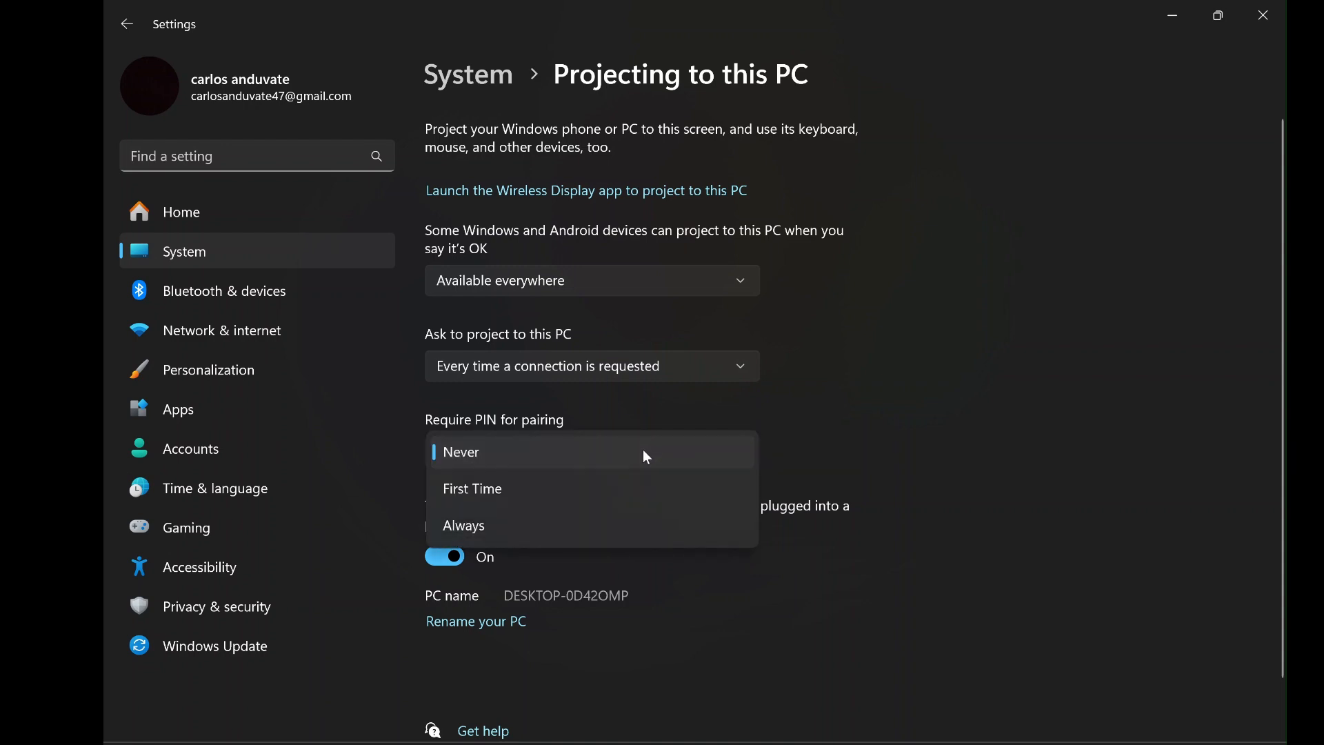
left_click(462, 452)
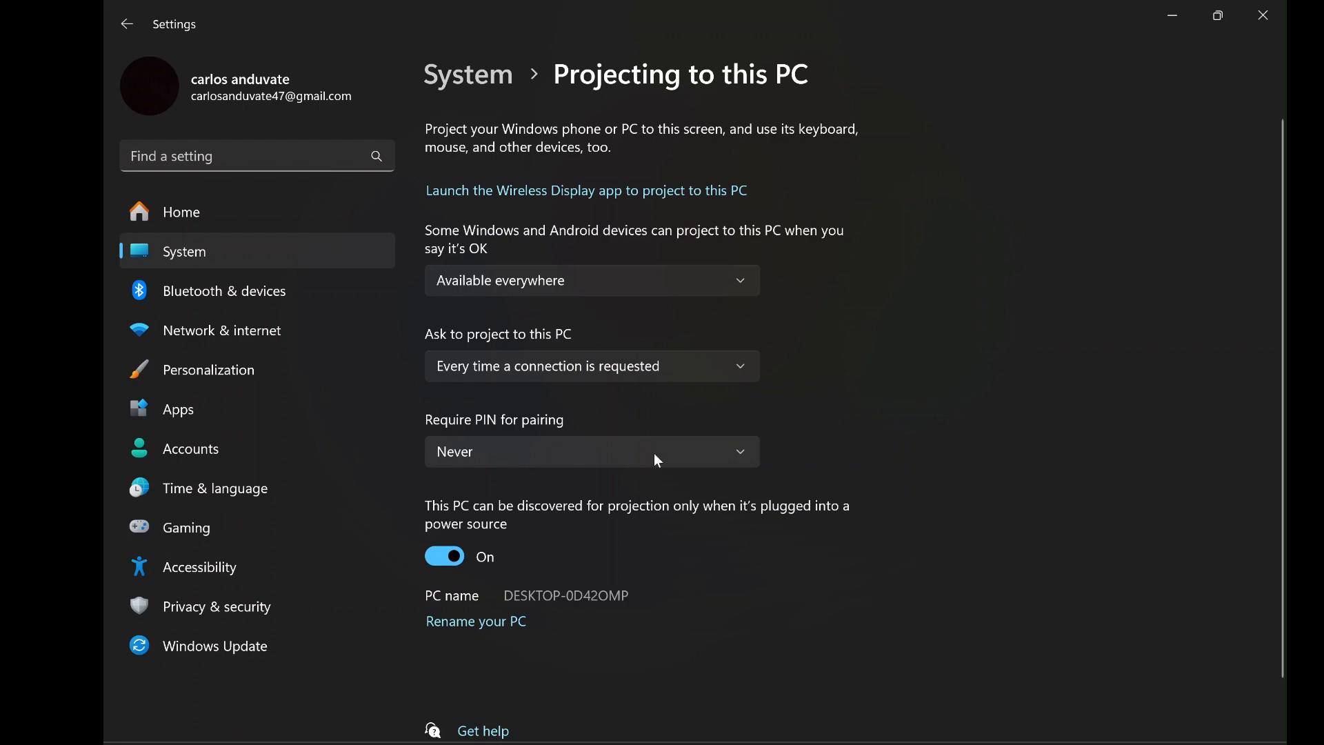
mouse_move(546, 504)
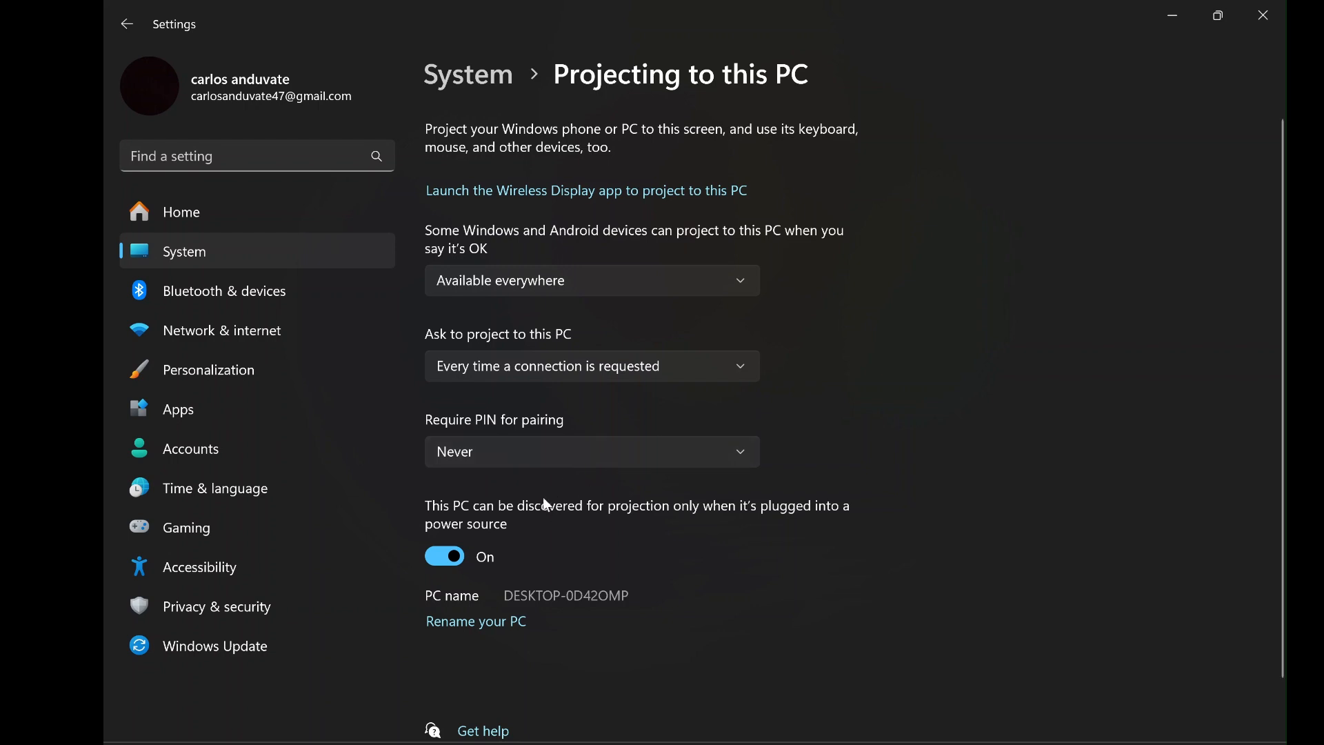
mouse_move(566, 484)
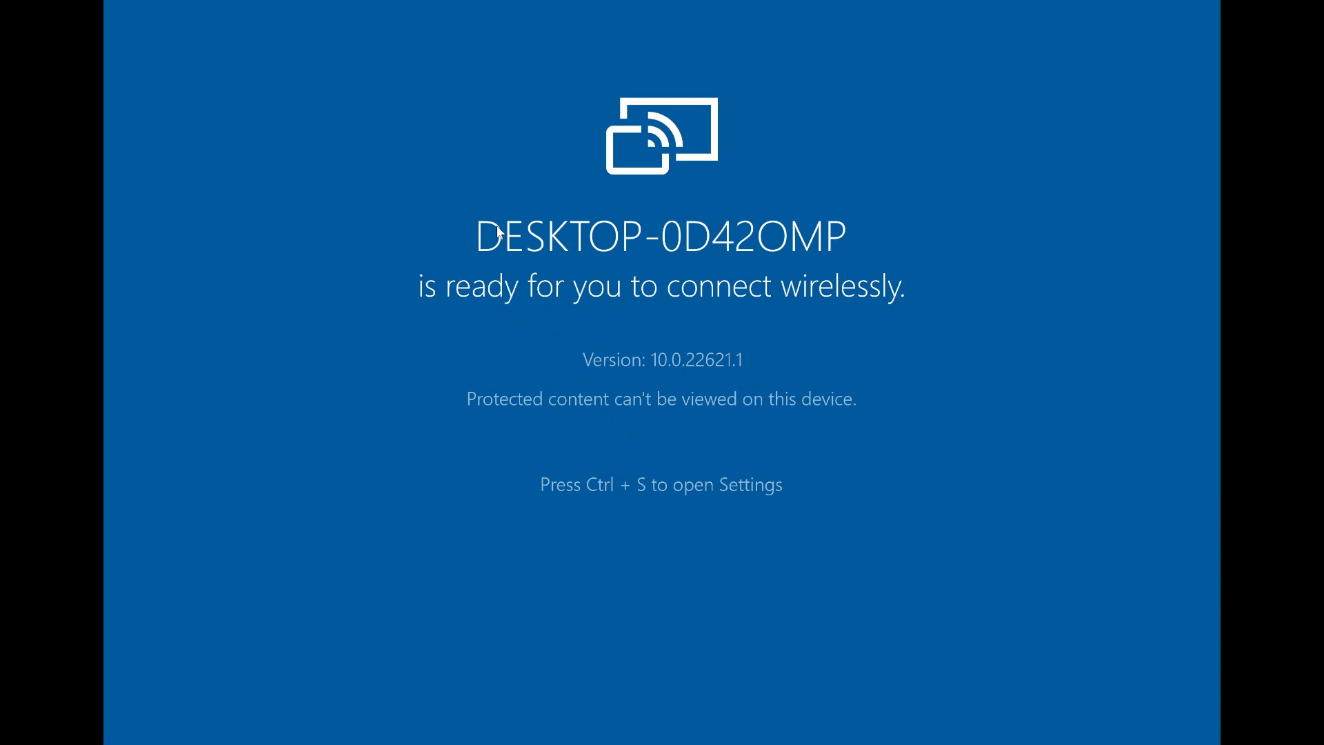
mouse_move(711, 305)
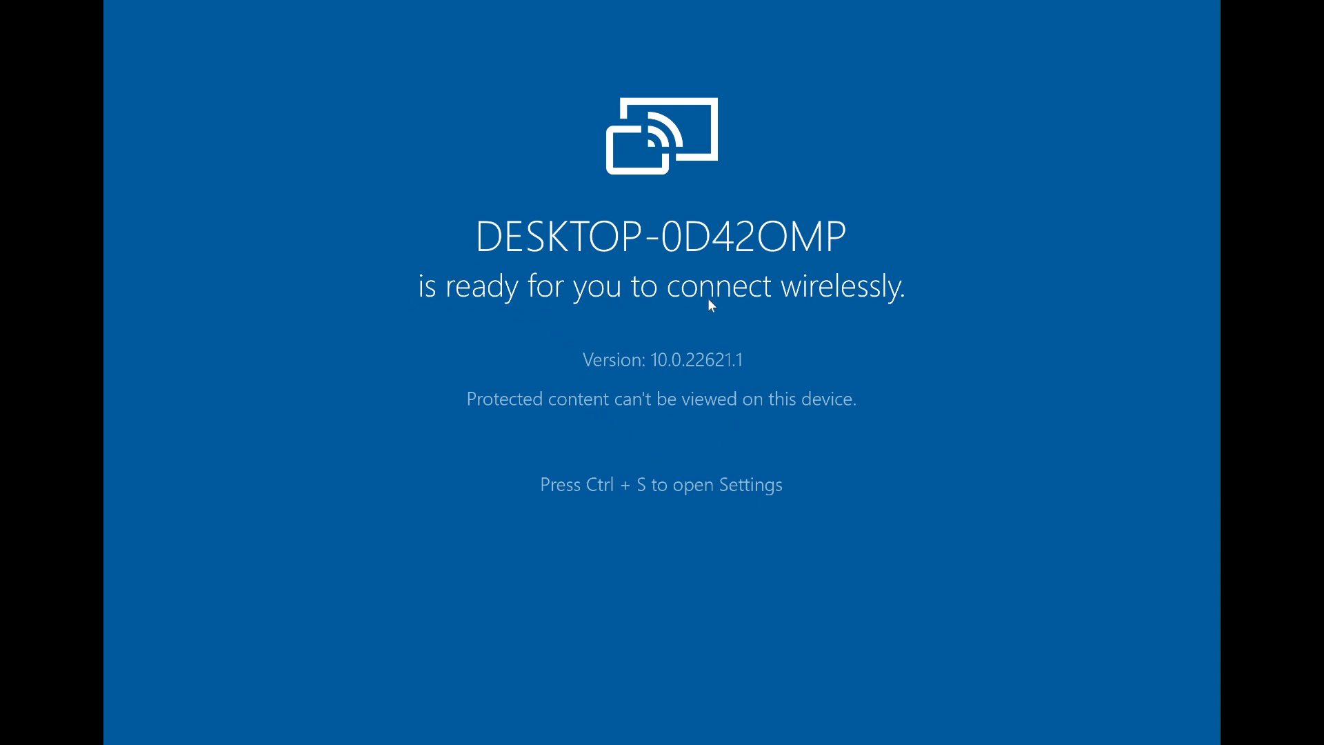
mouse_move(927, 306)
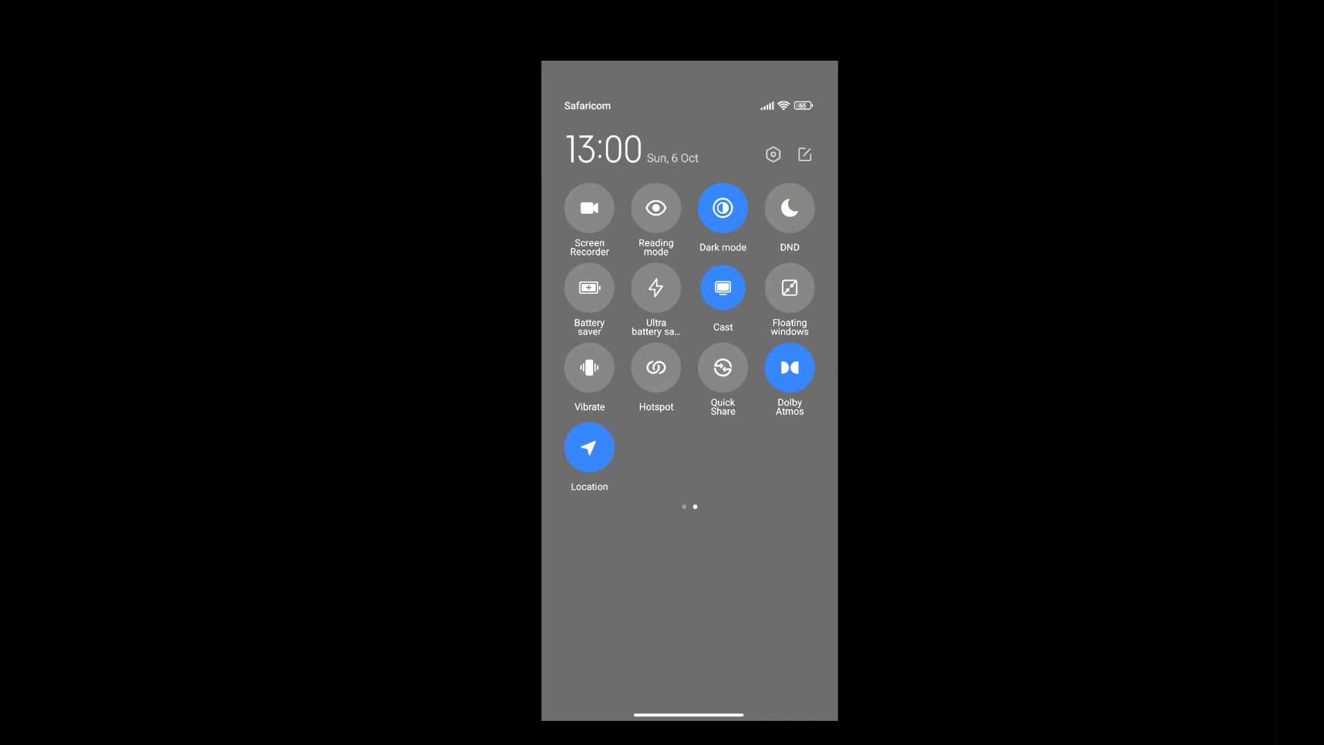
- Tap the Cast tile in the phone's Quick Settings
left_click(722, 288)
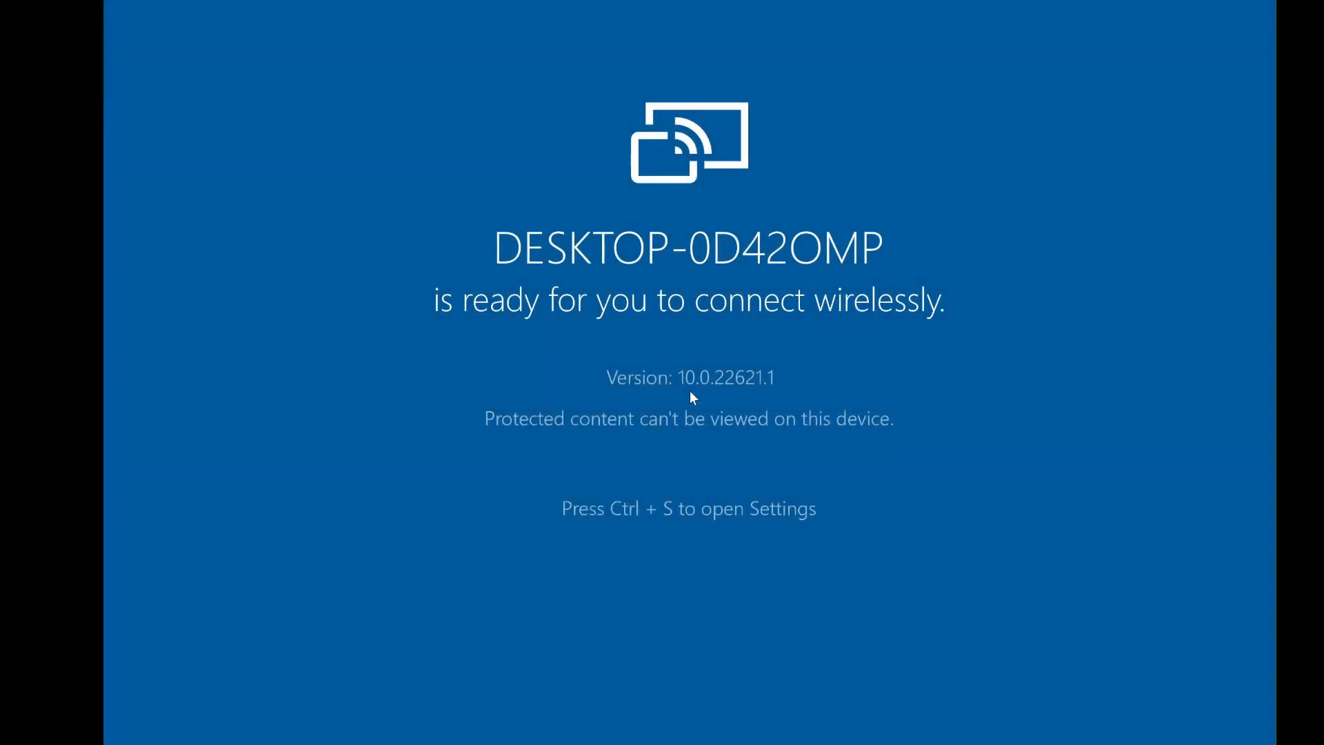
- Reopen Projecting to this PC from Wireless Display with Ctrl+S and review its options
key("ctrl+s")
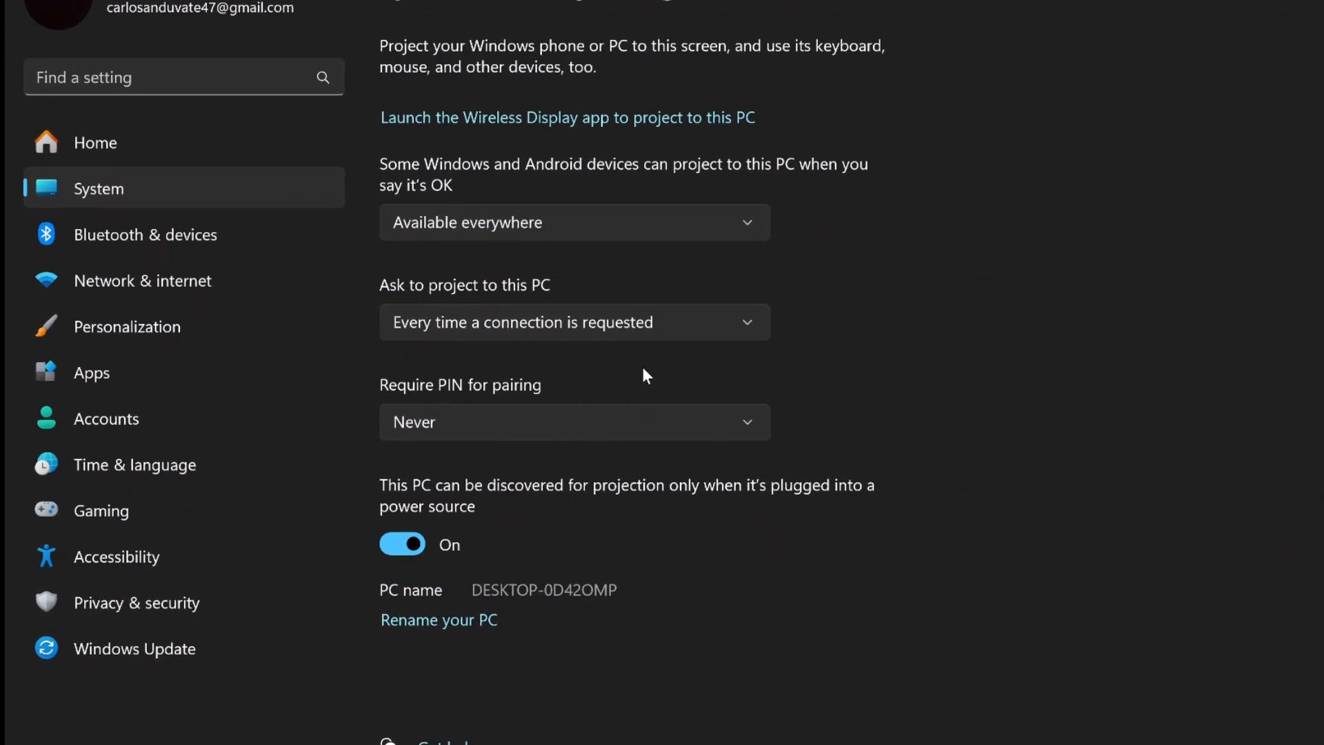
scroll("down", 3)
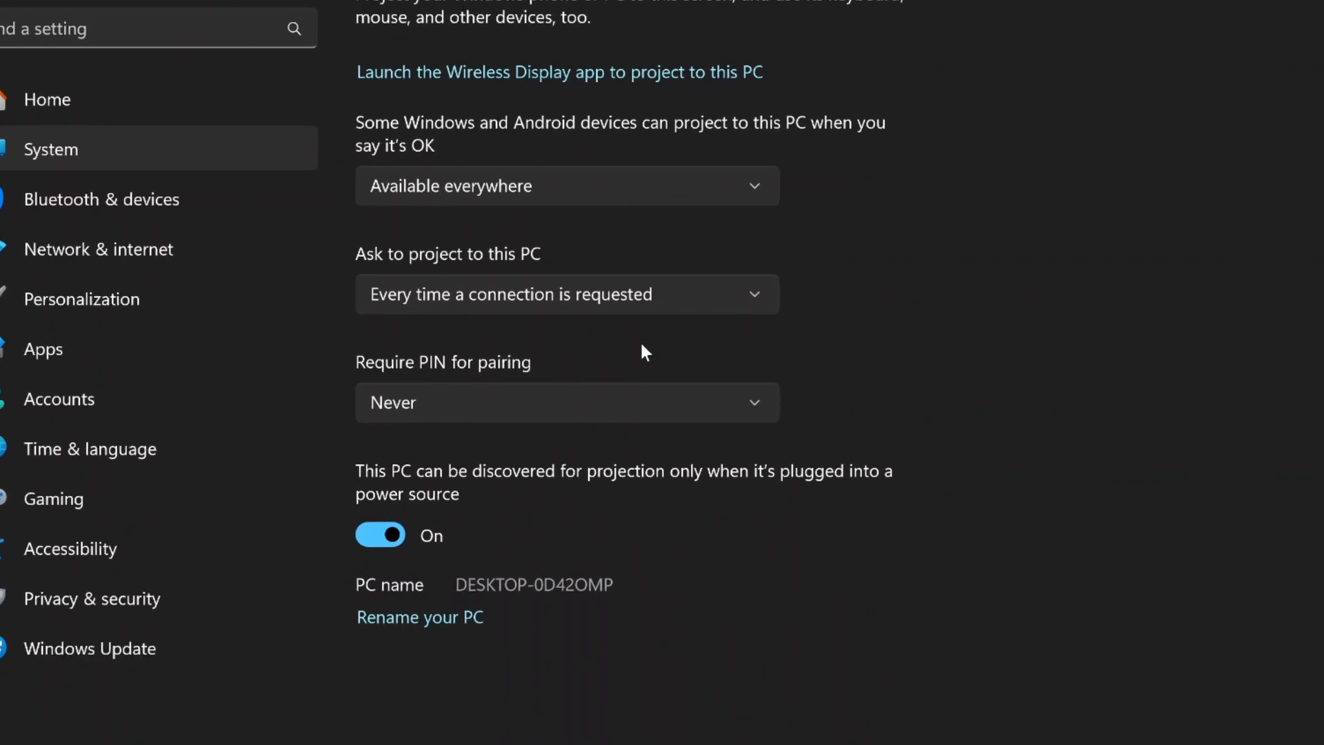
scroll("down", 3)
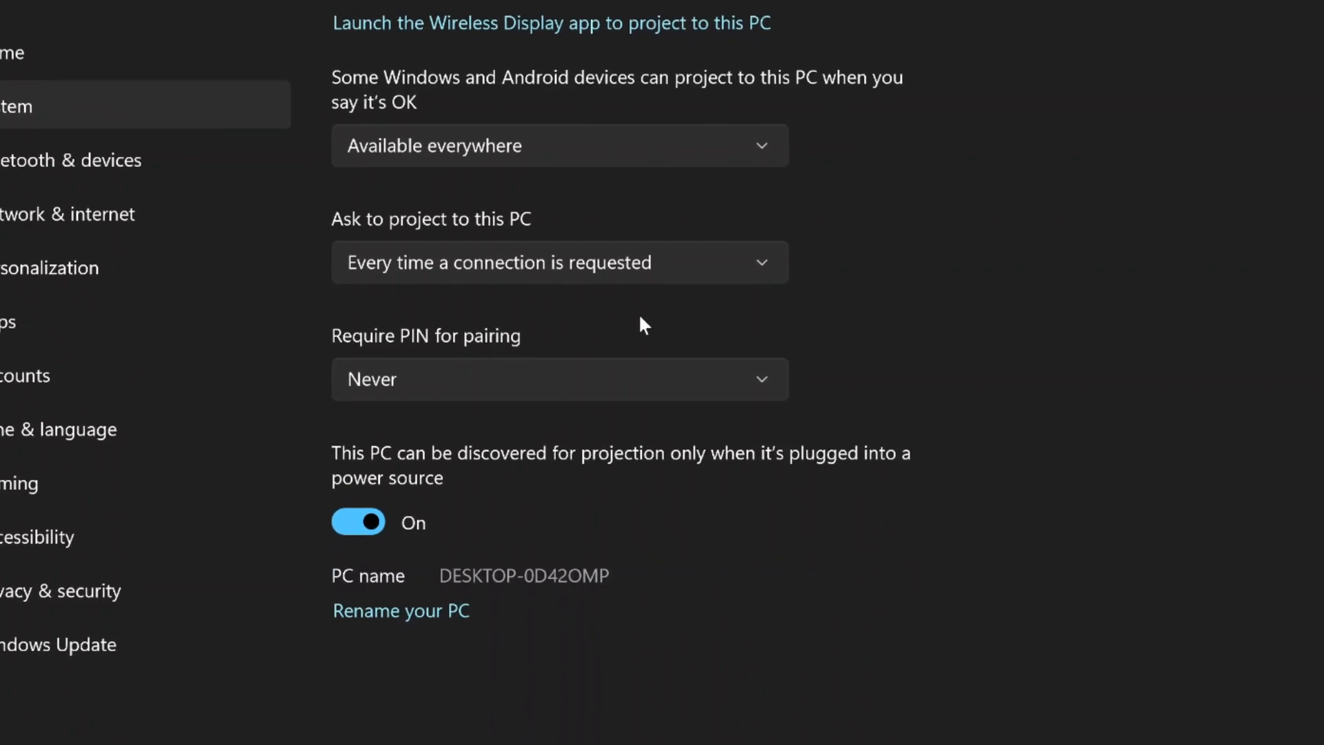
scroll("down", 3)
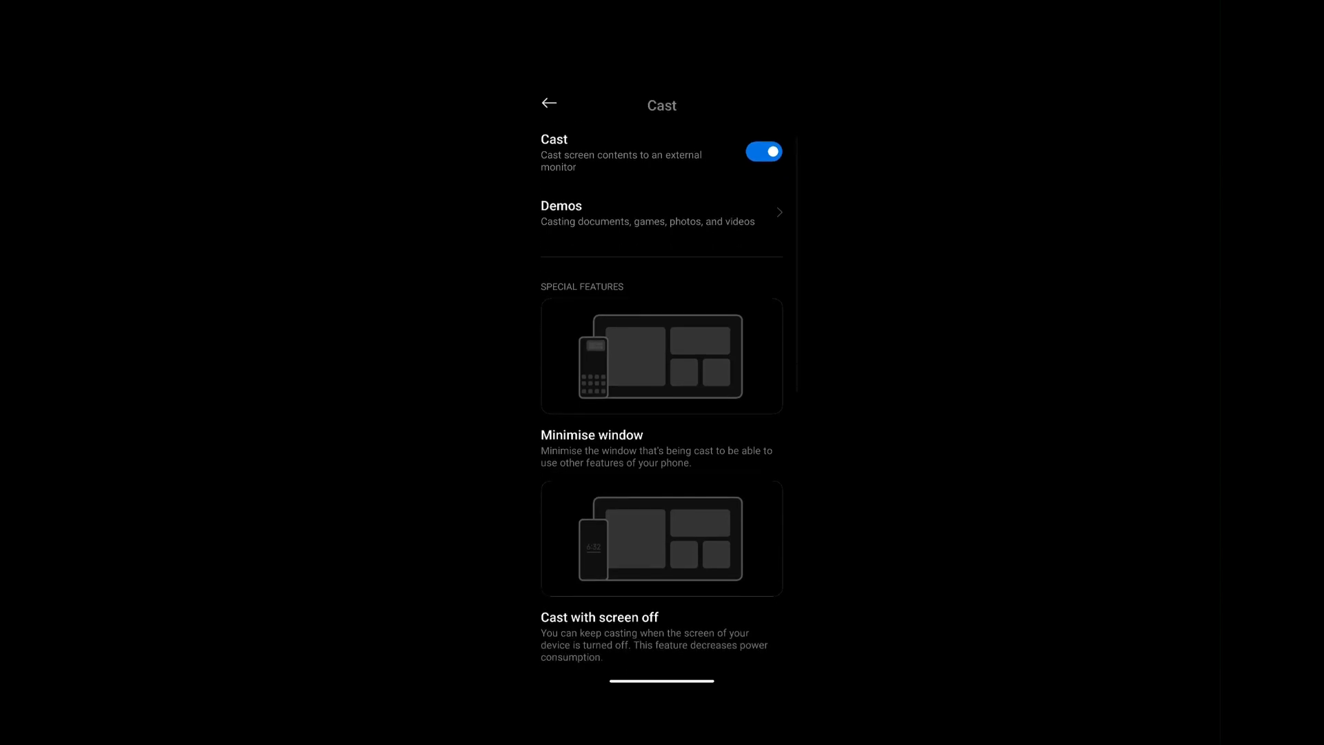
scroll("down", 3)
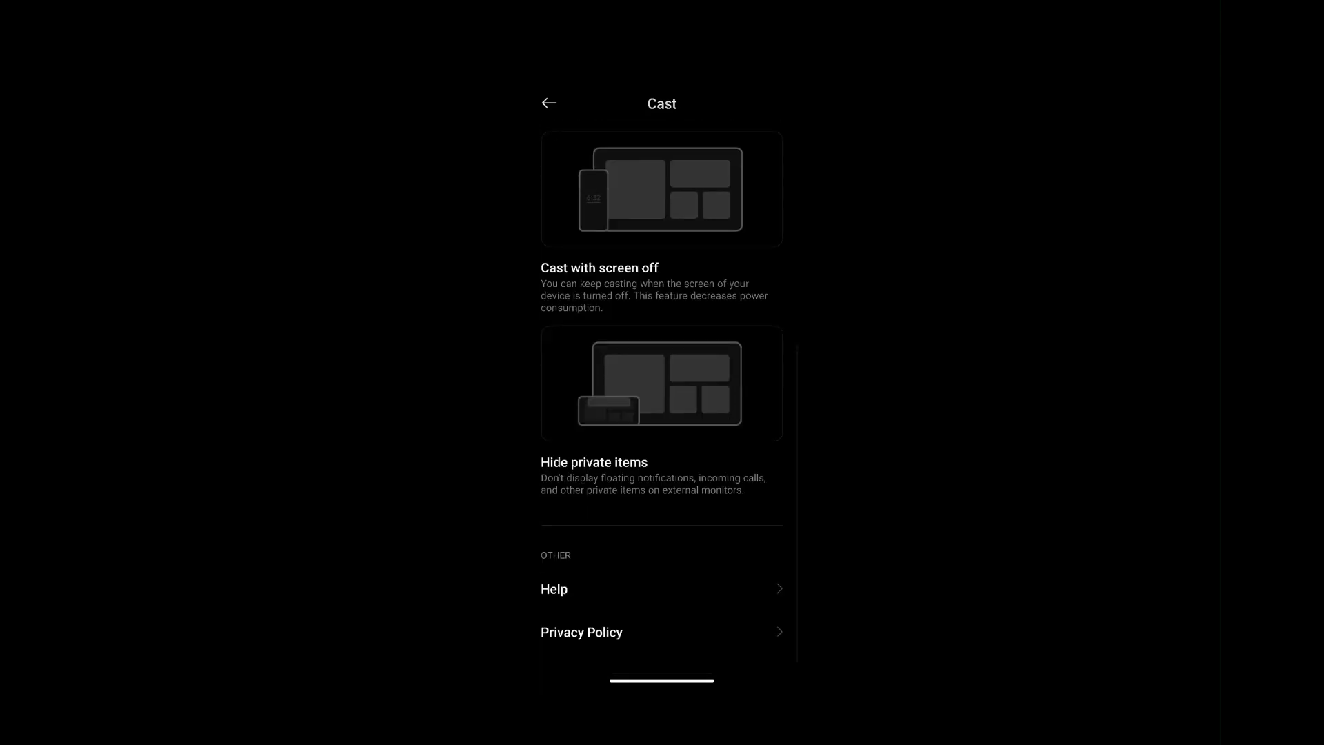
scroll("down", 3)
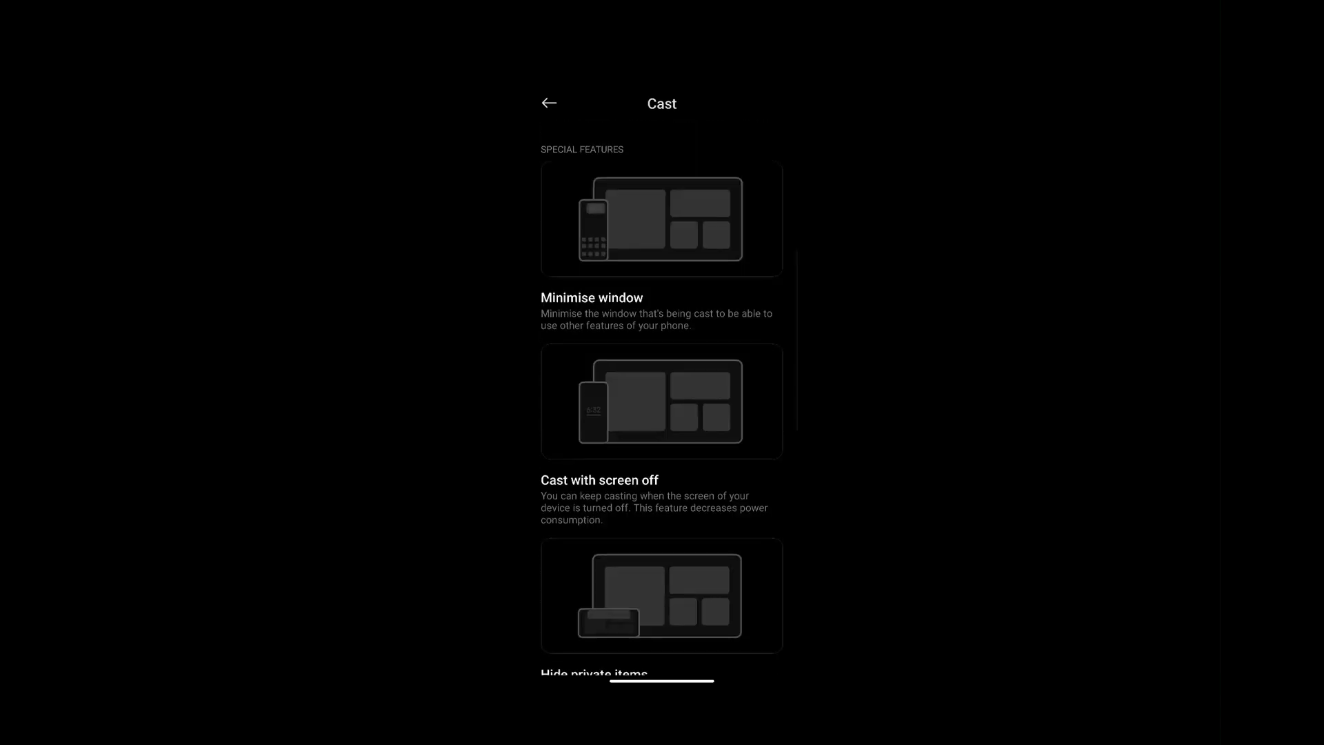